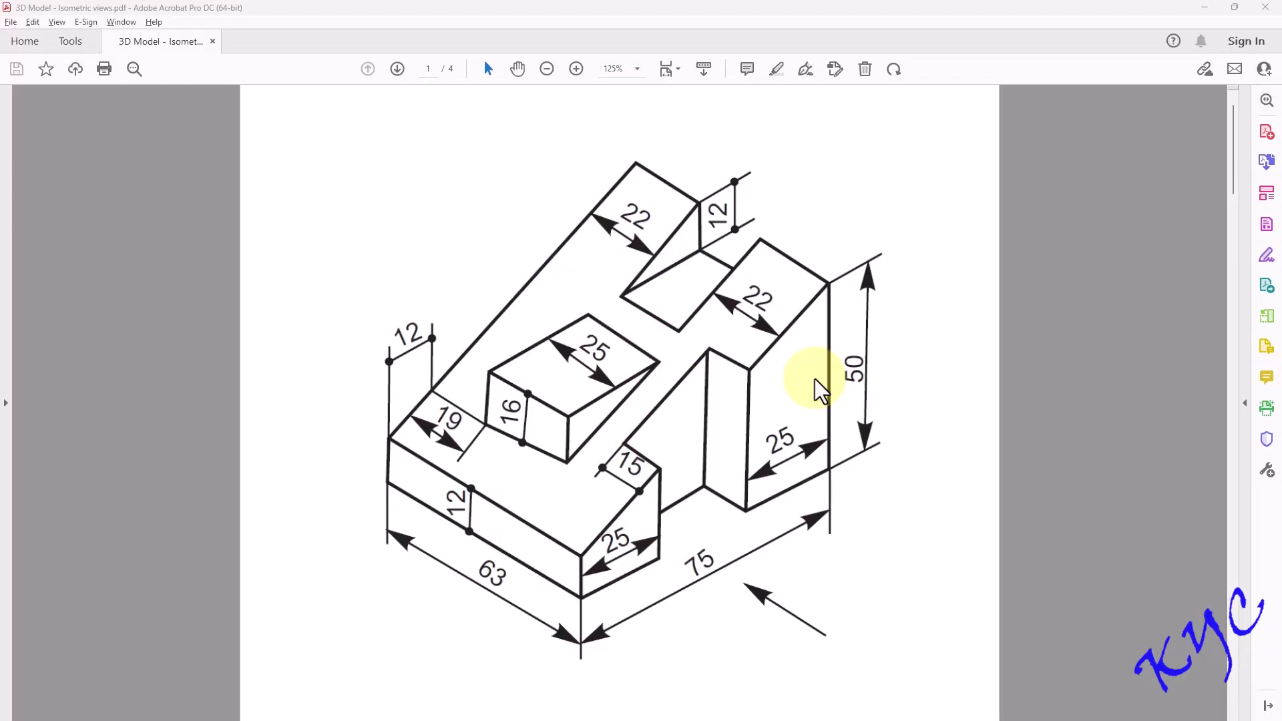
mouse_move(658, 454)
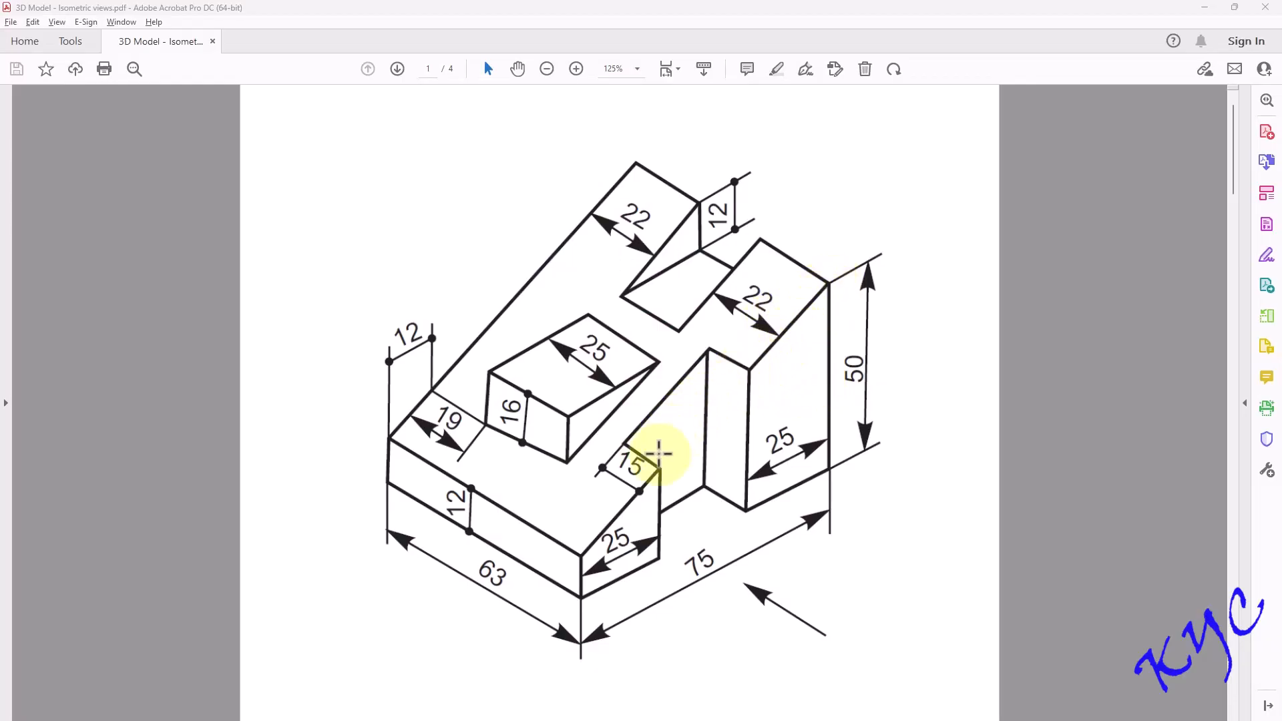
mouse_move(736, 580)
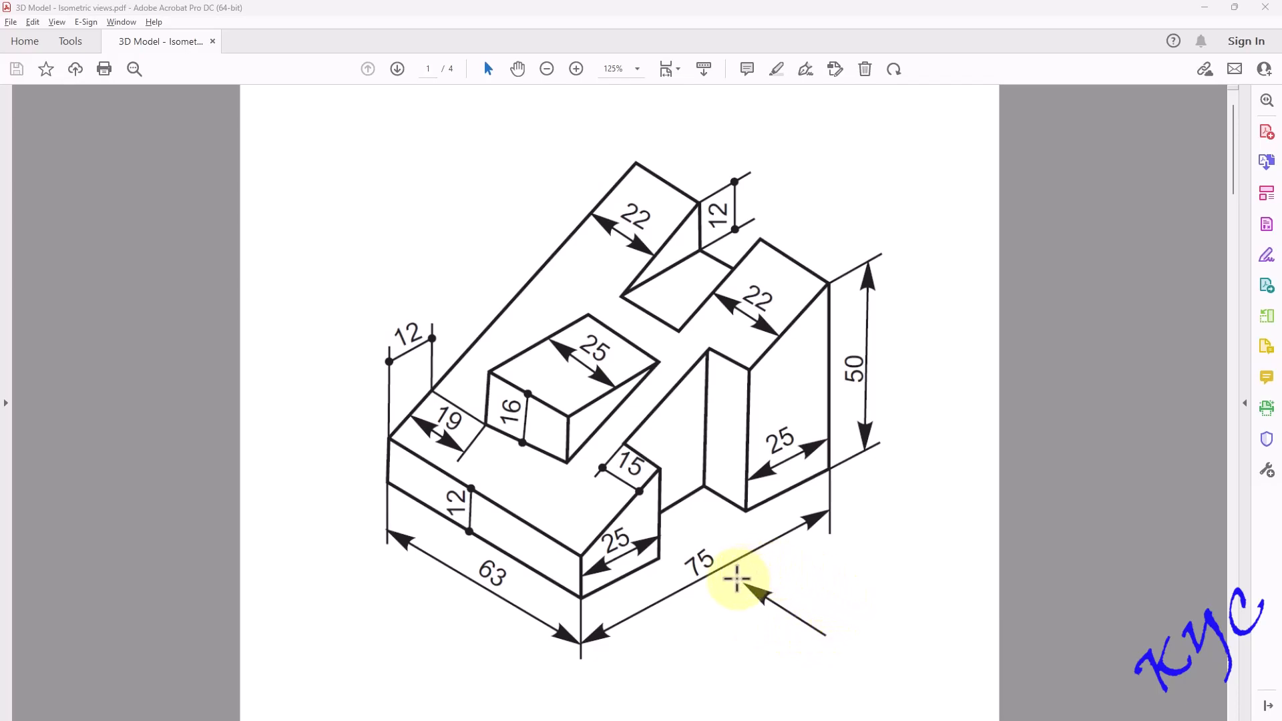
mouse_move(617, 499)
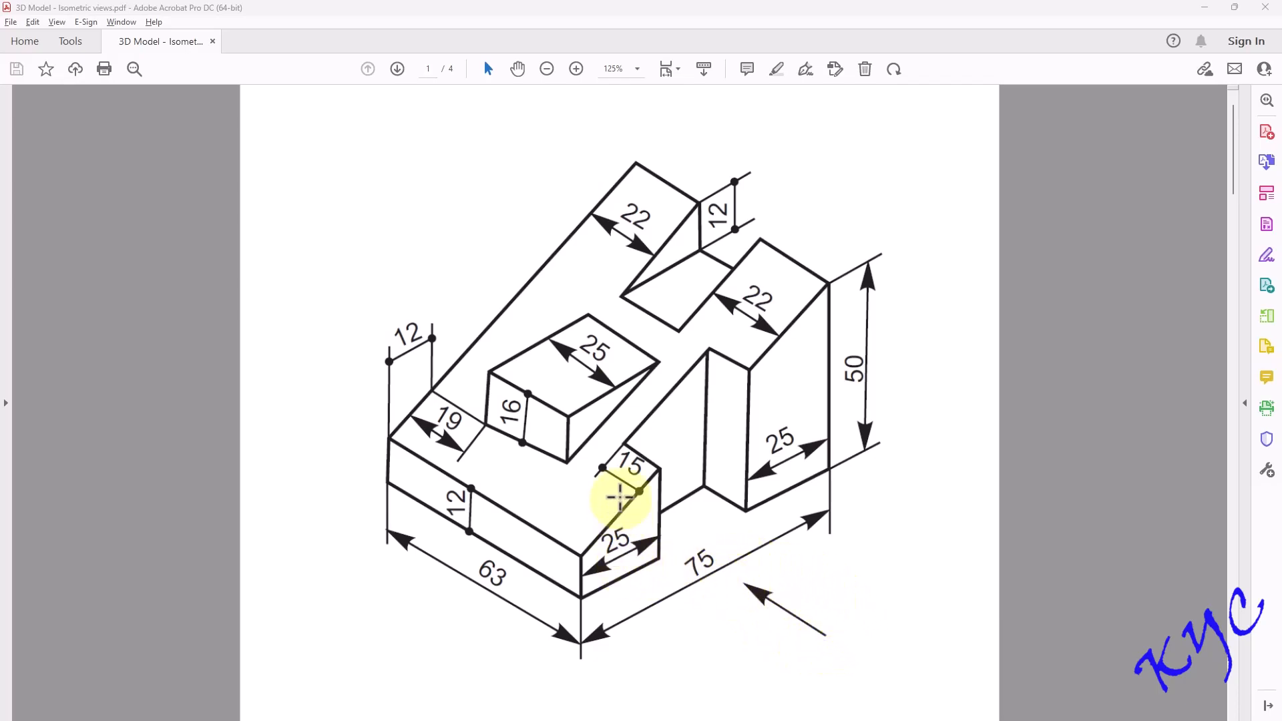
mouse_move(641, 462)
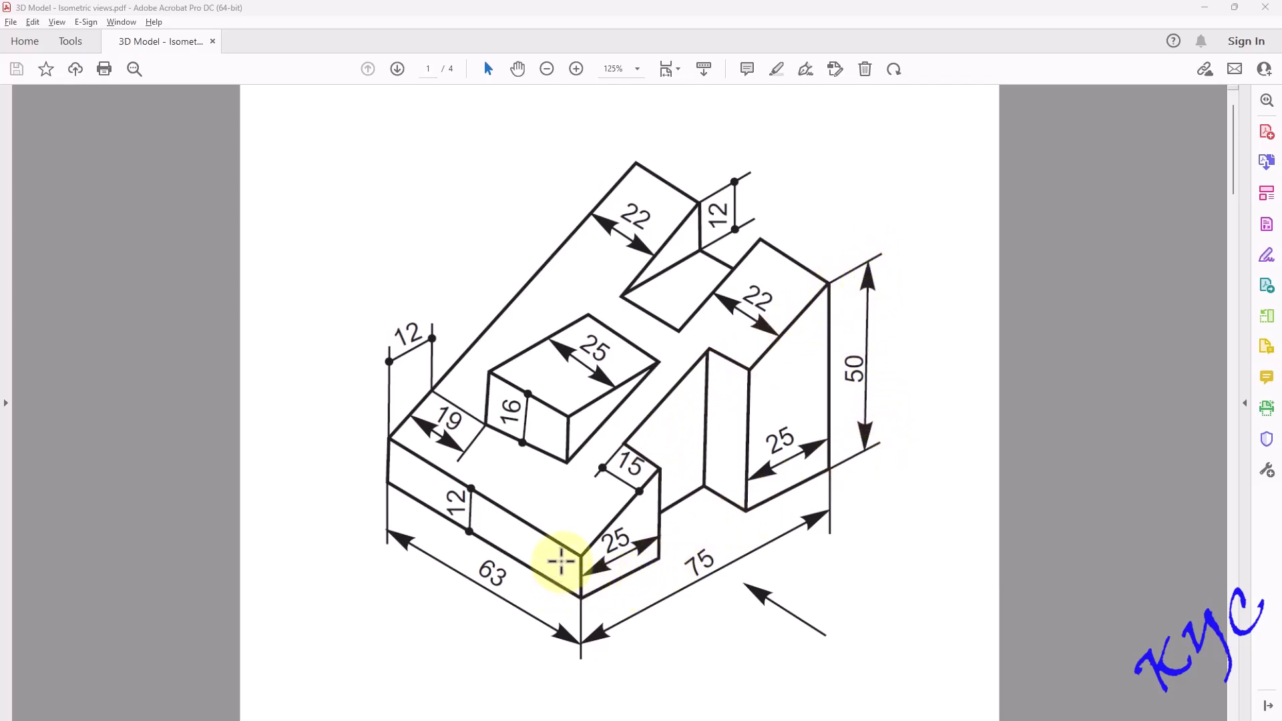
mouse_move(580, 597)
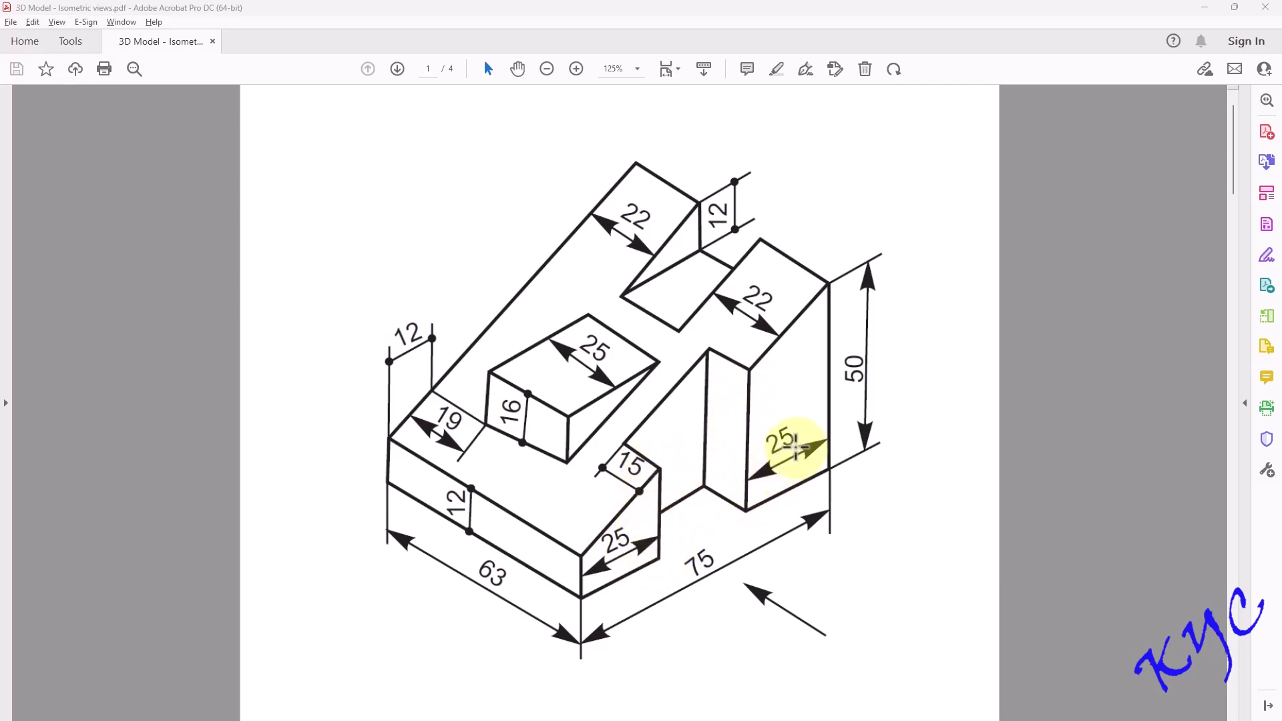
mouse_move(567, 468)
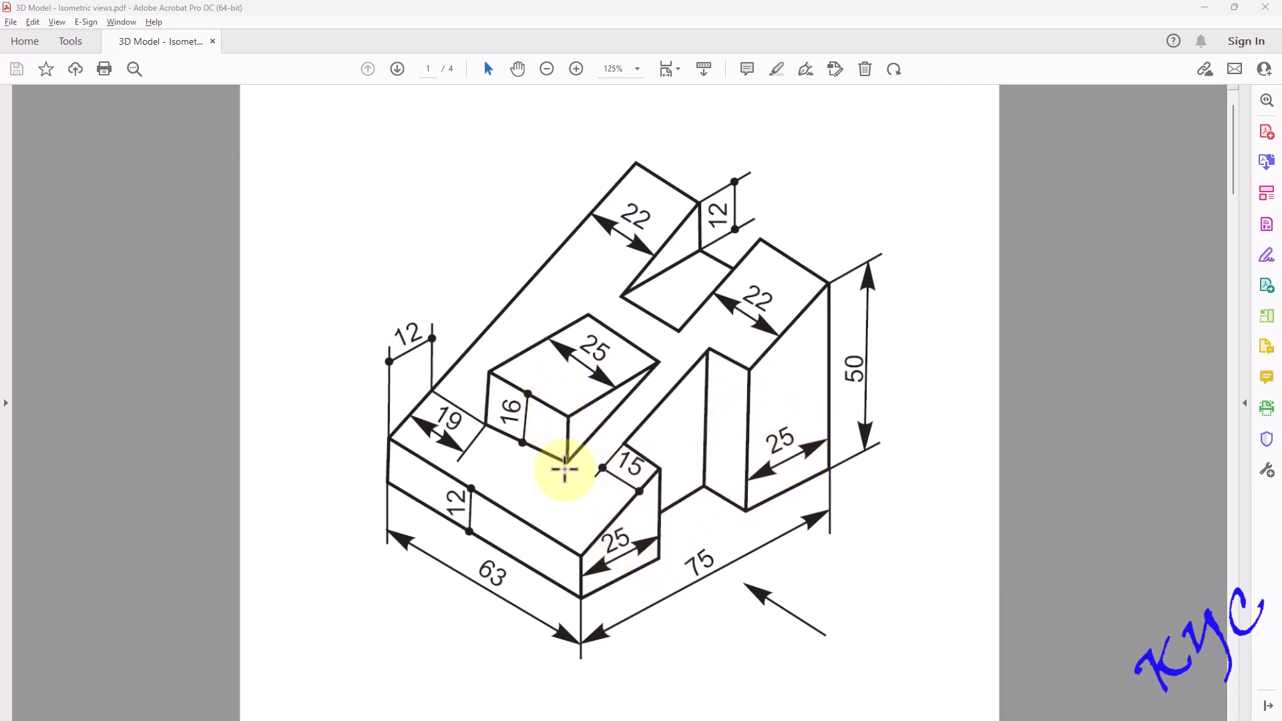
mouse_move(634, 274)
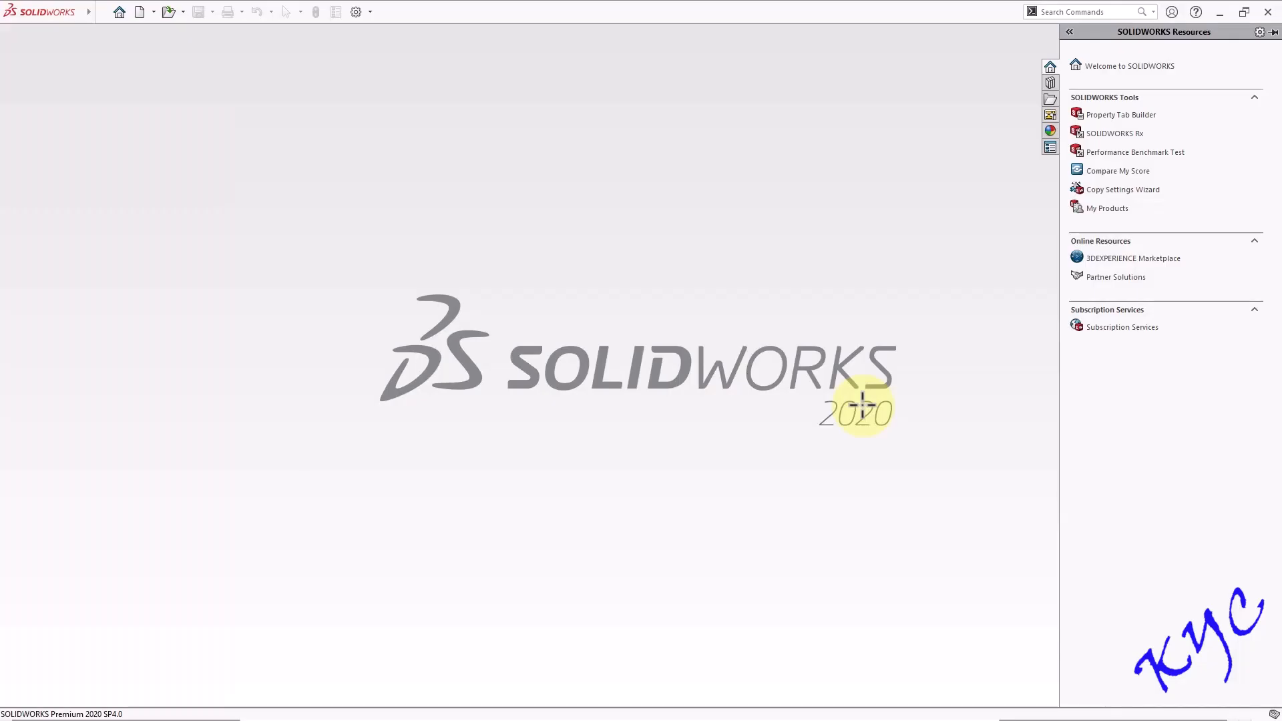
- Create a new blank Part document through the New SOLIDWORKS Document dialog
left_click(141, 11)
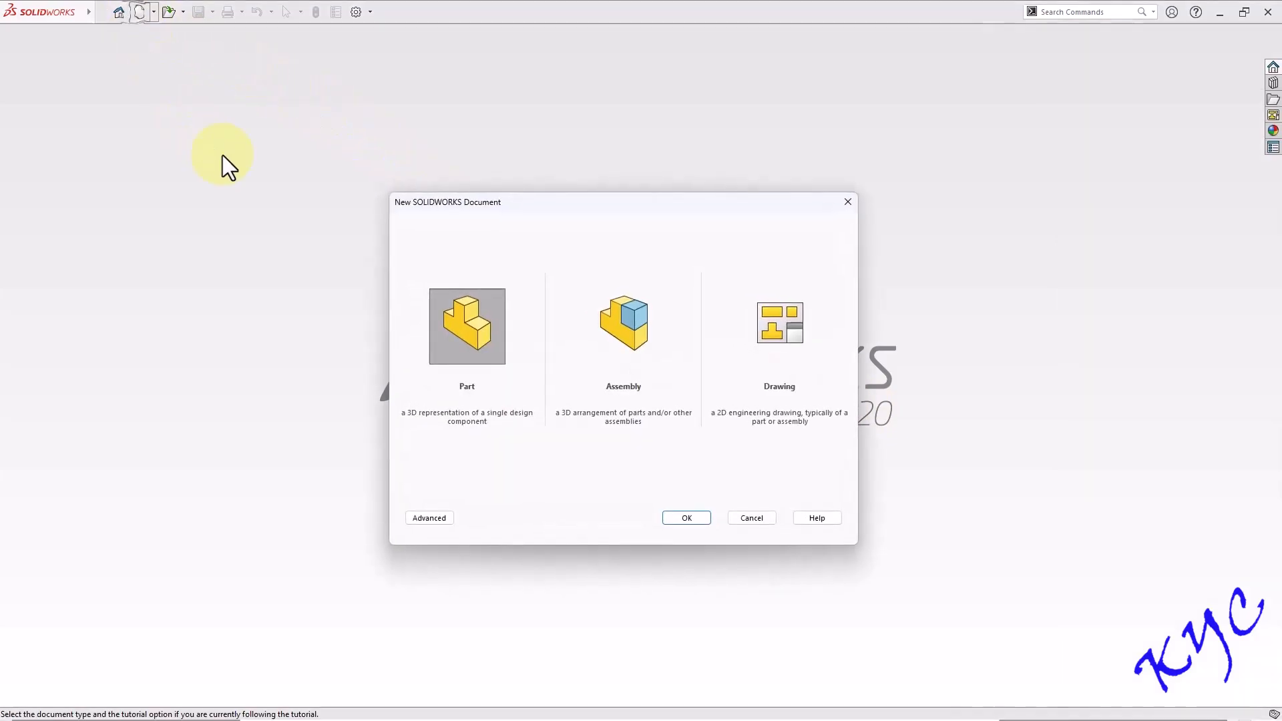
left_click(686, 518)
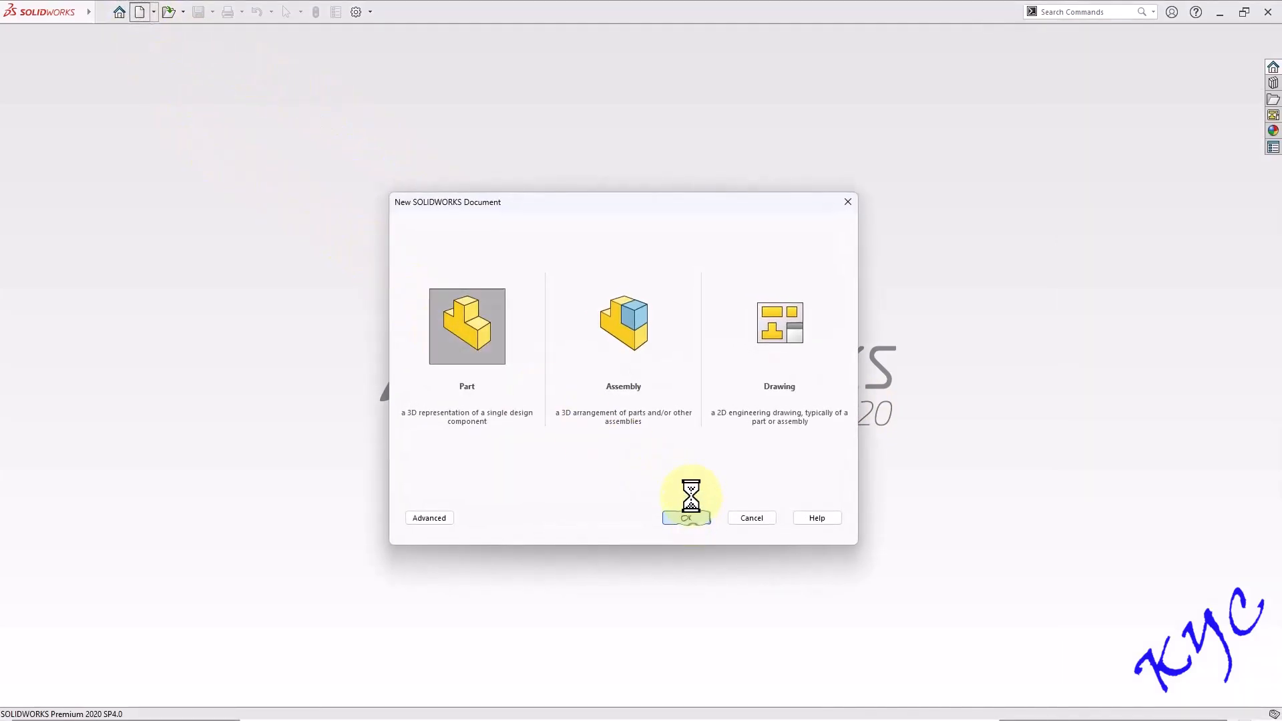
left_click(686, 517)
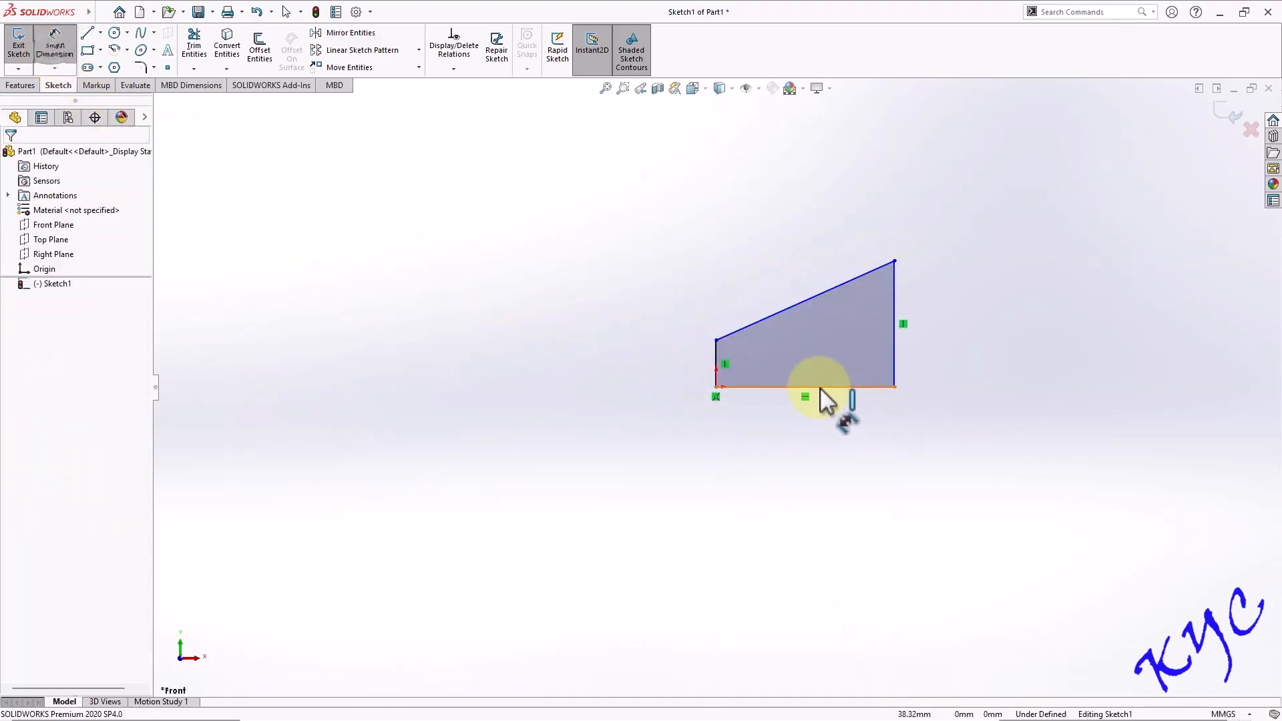
- Dimension the profile edges: 75 mm bottom, 50 mm right side, 12 mm left side
left_click(805, 384)
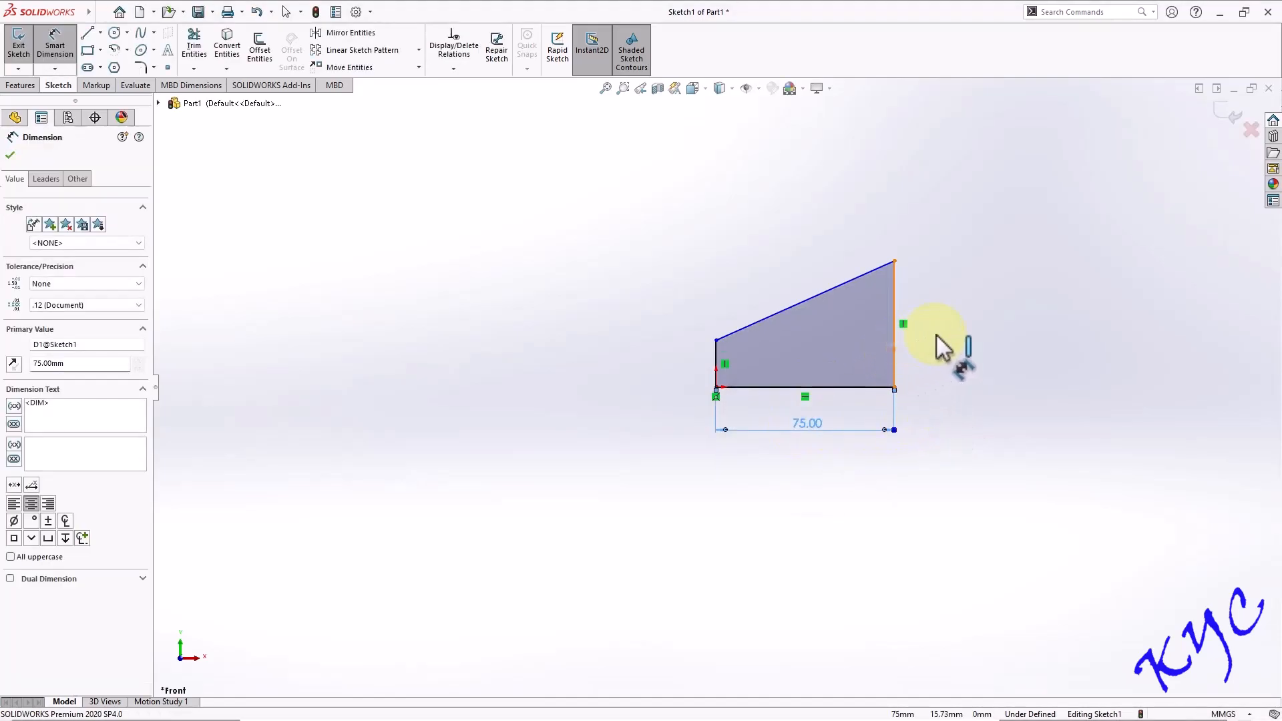
left_click(895, 324)
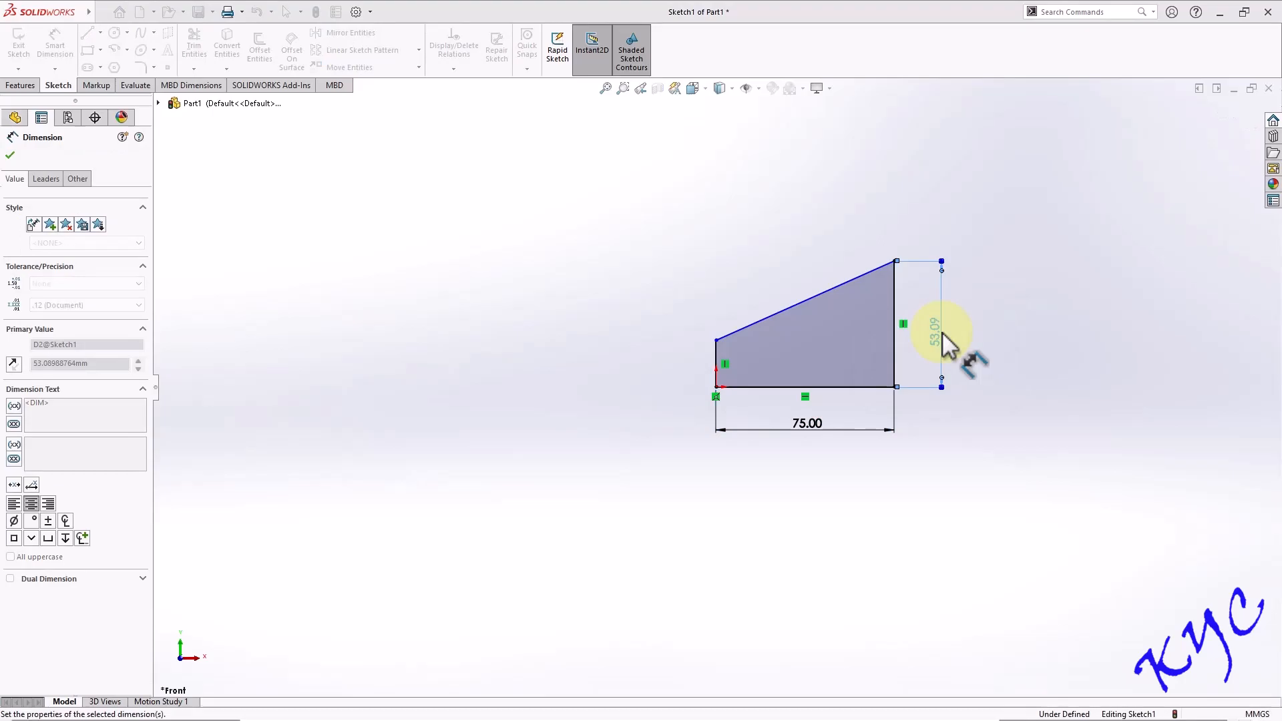
left_click(717, 360)
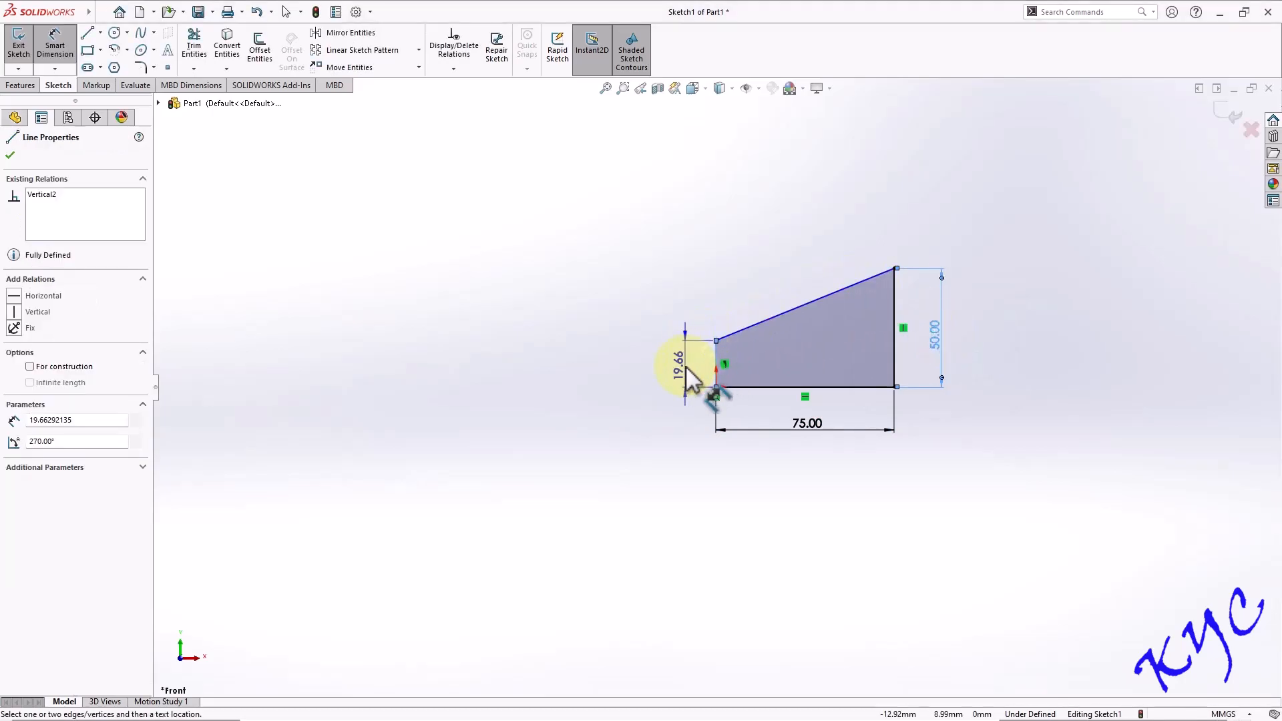
left_click(685, 368)
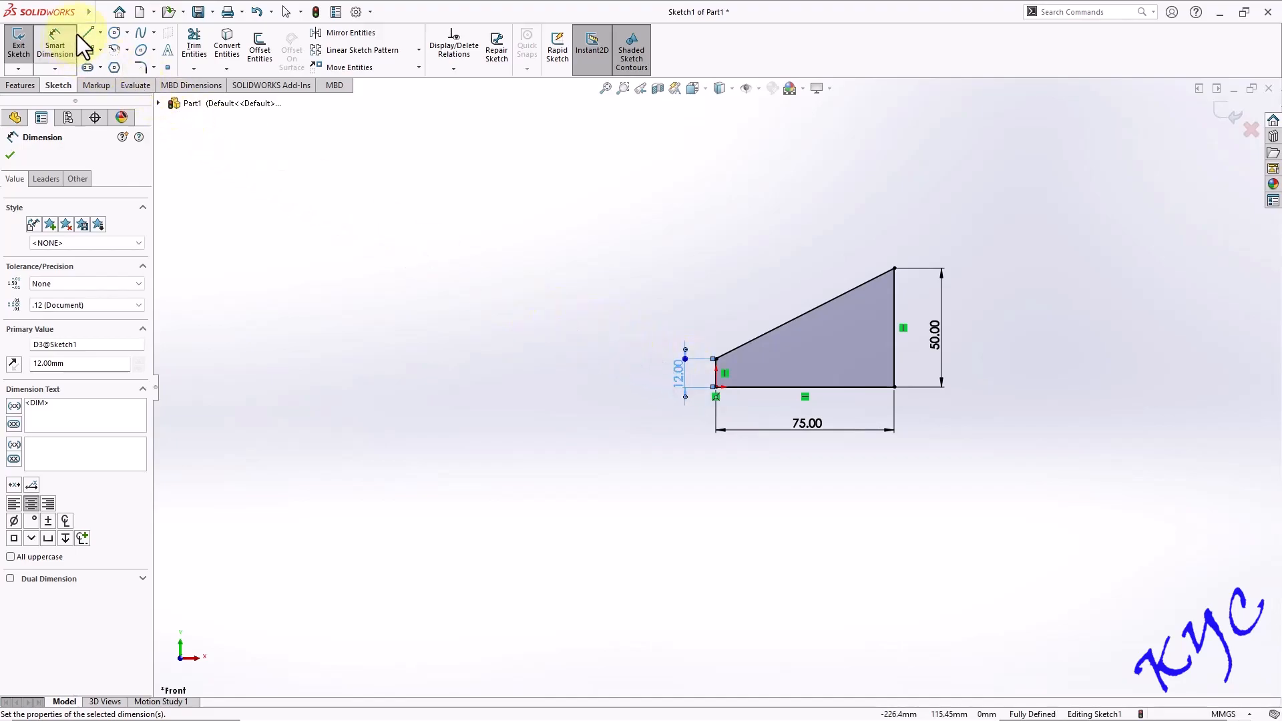
- Draw two vertical interior lines and dimension each 25 mm from the left and right ends
left_click(84, 32)
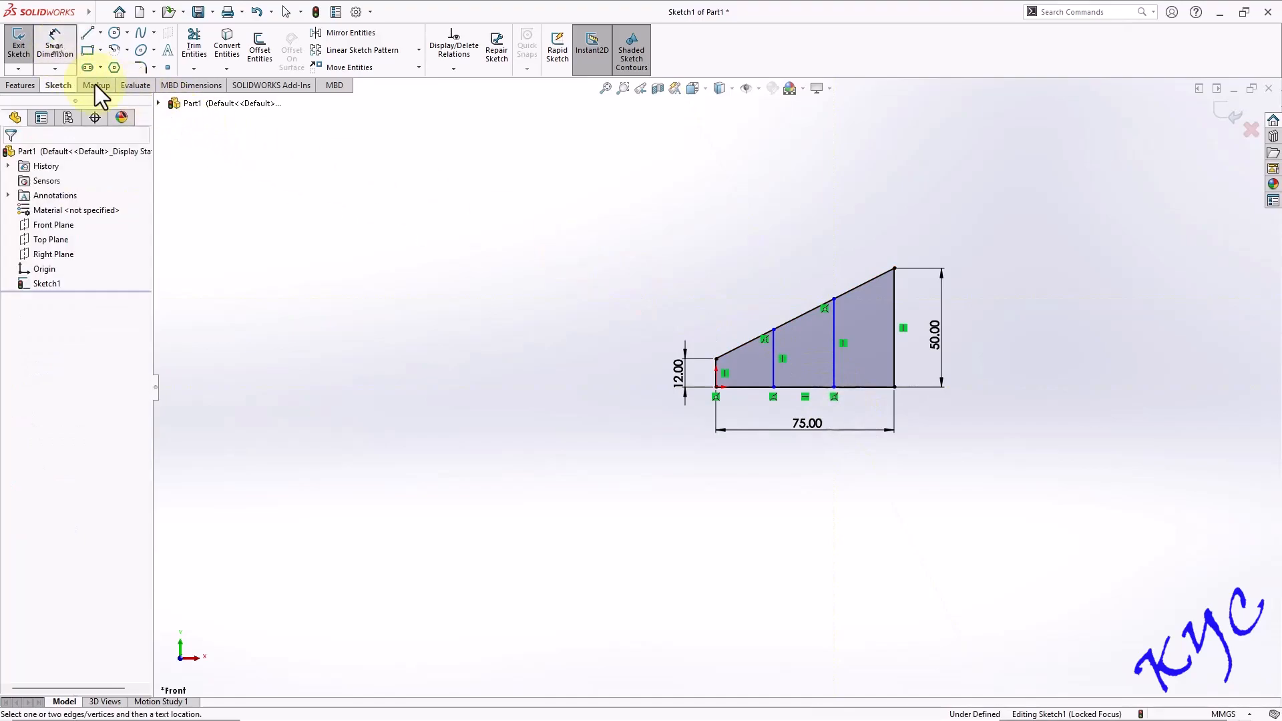
left_click(715, 372)
type("2")
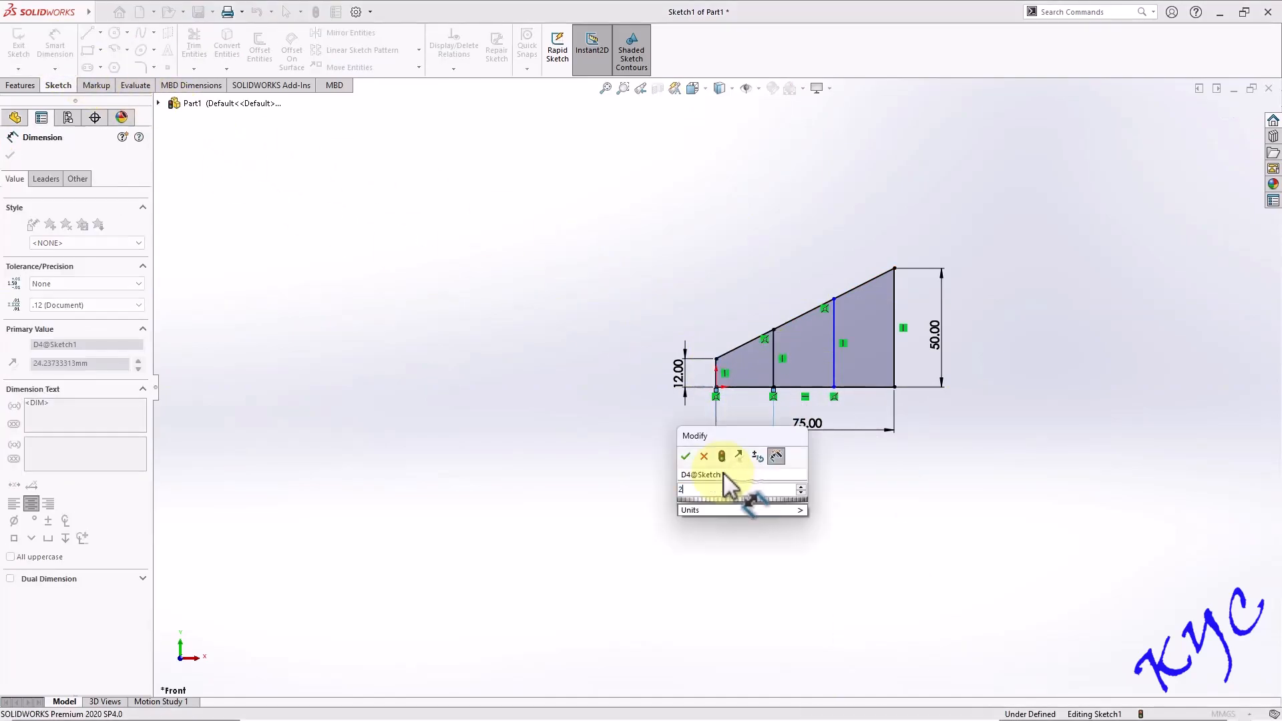
left_click(685, 456)
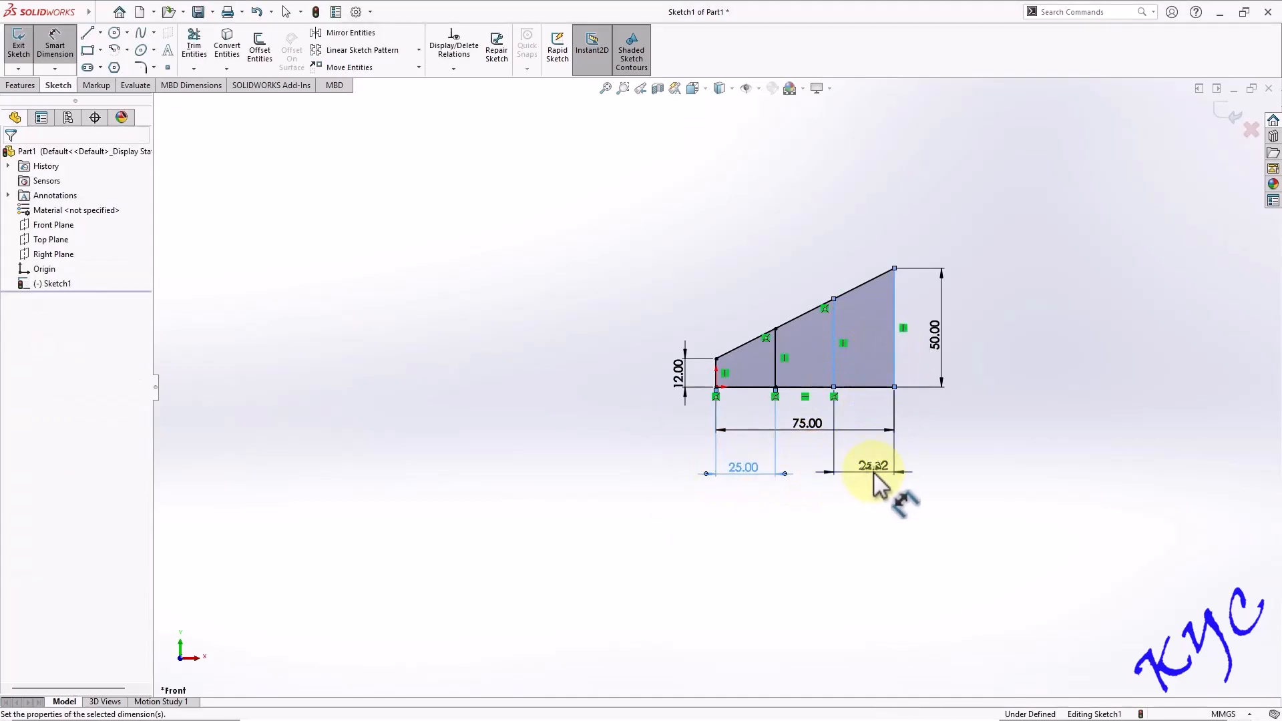
left_click(873, 466)
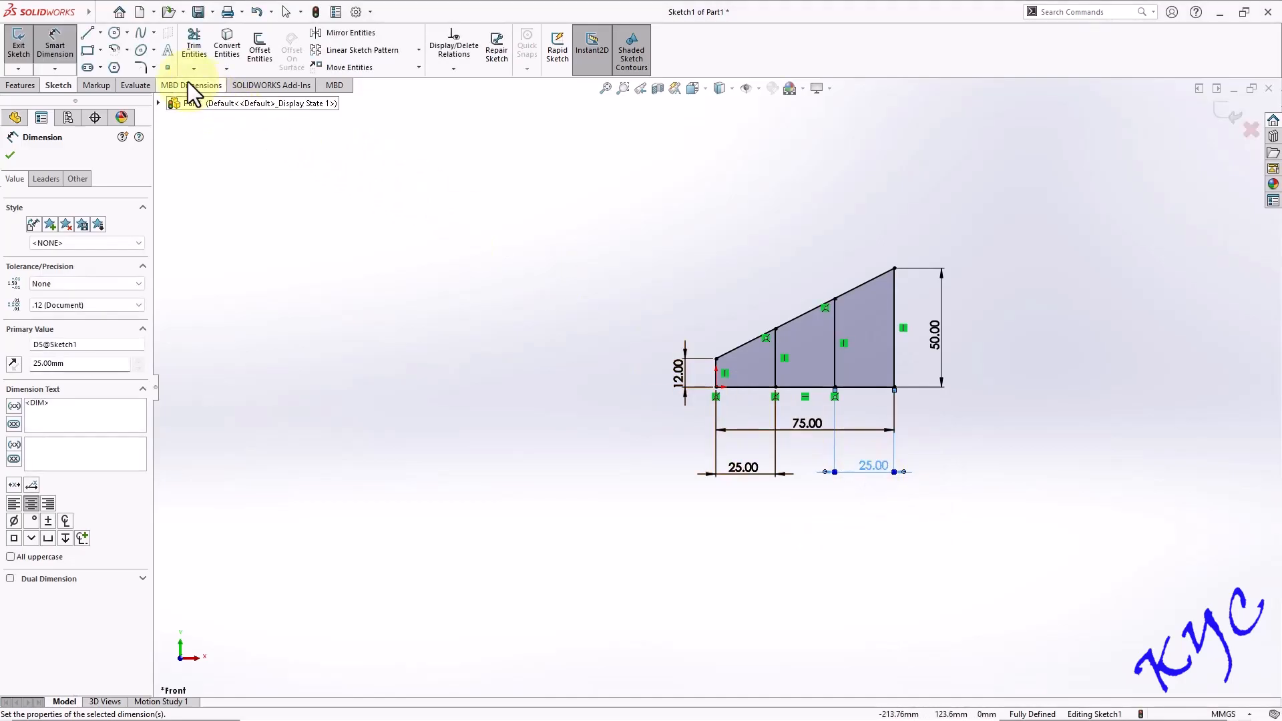
left_click(88, 32)
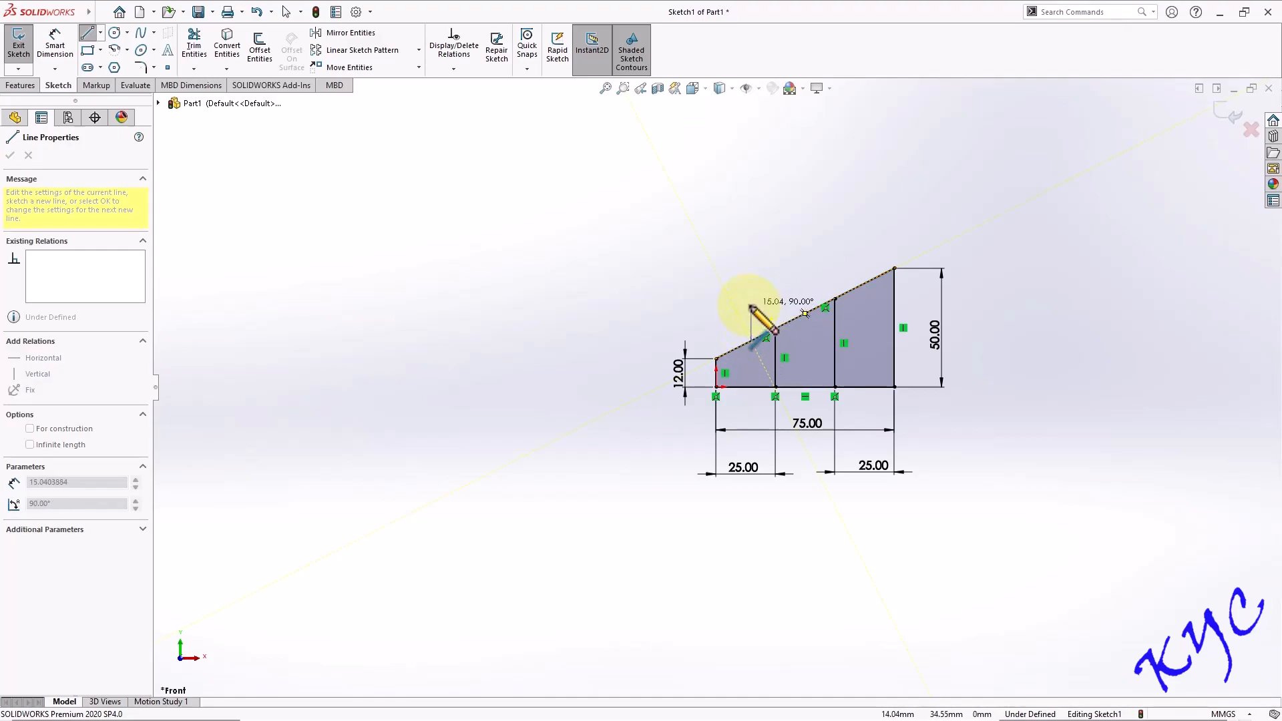
- Dimension the raised step above the slope: its height and offset from the left end
scroll("up", 3)
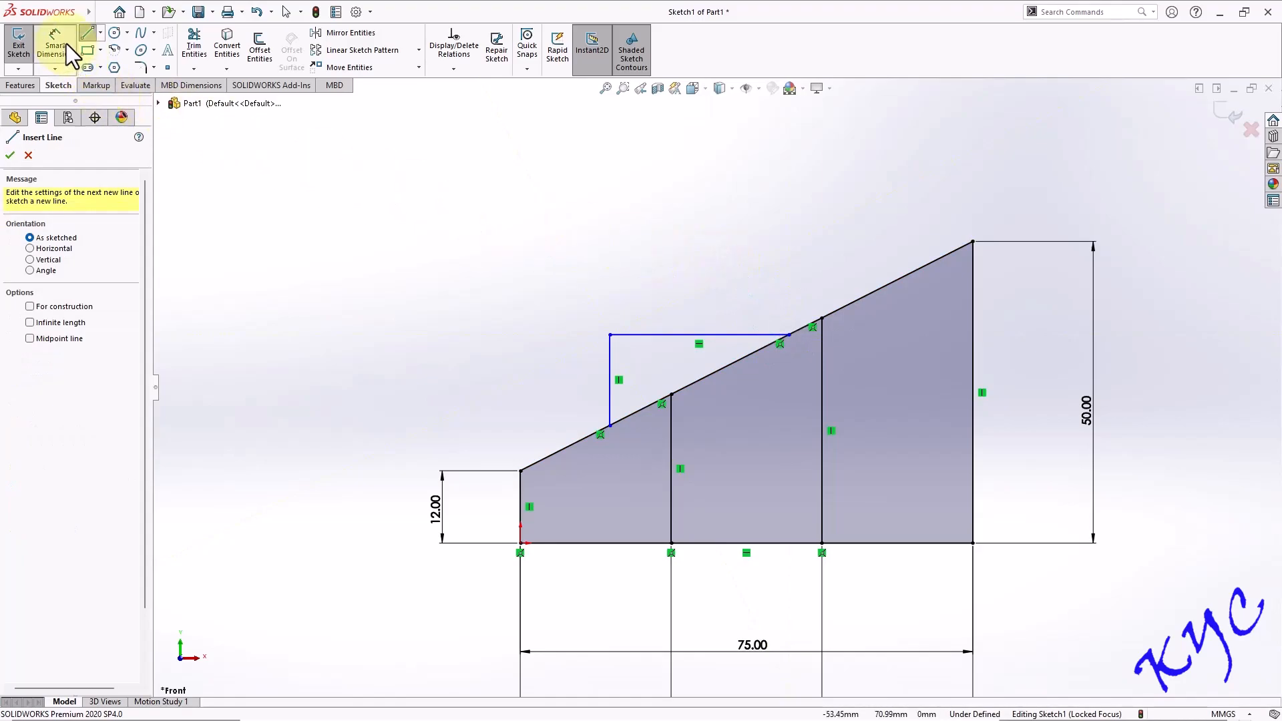
left_click(585, 380)
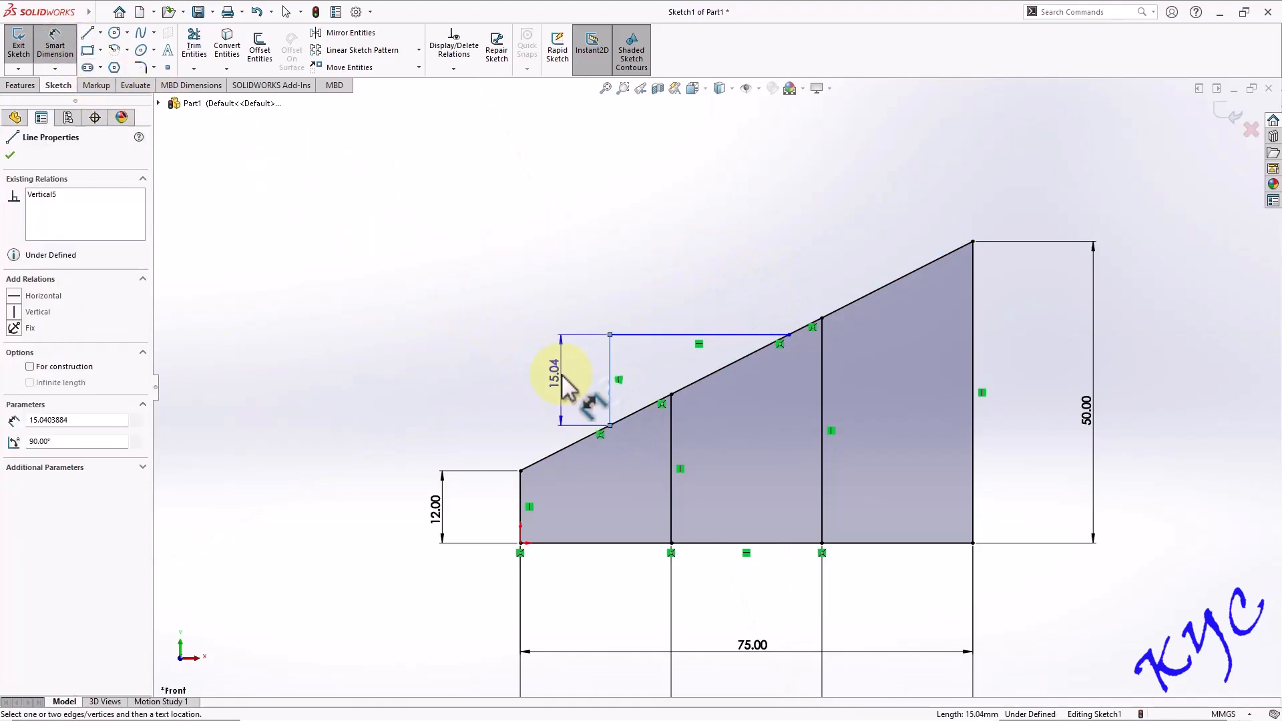
left_click(560, 380)
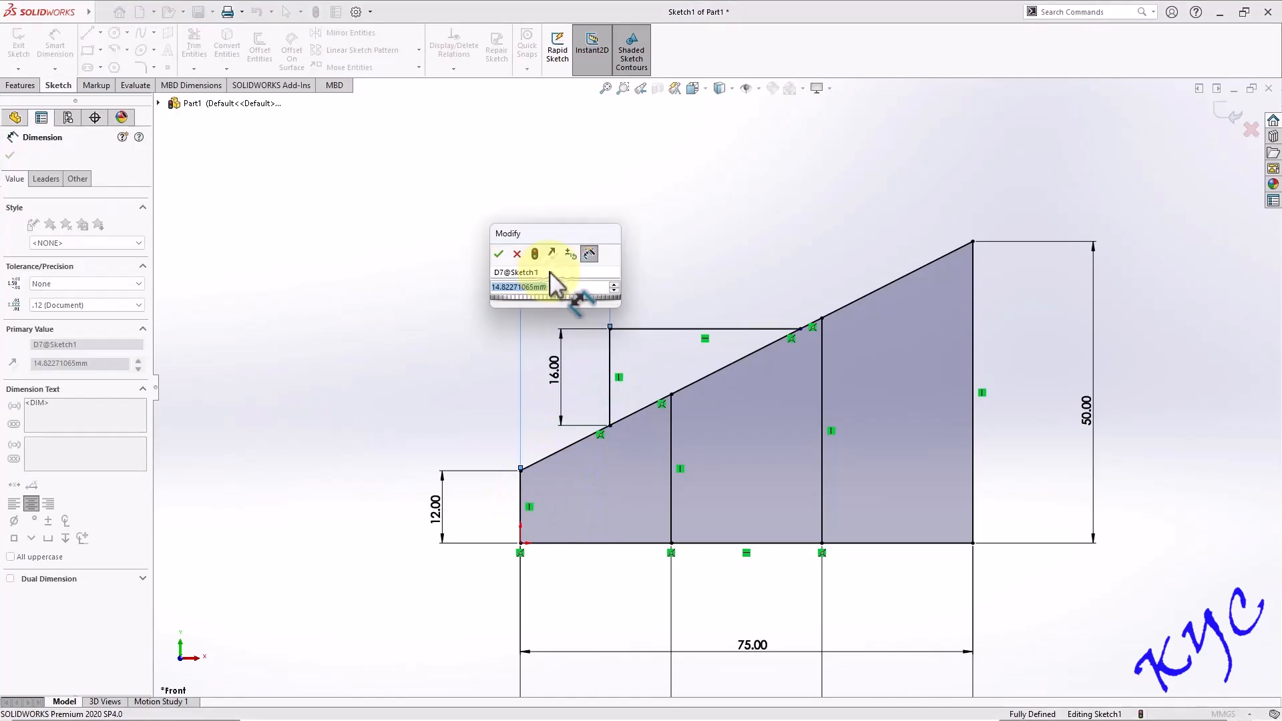
left_click(499, 253)
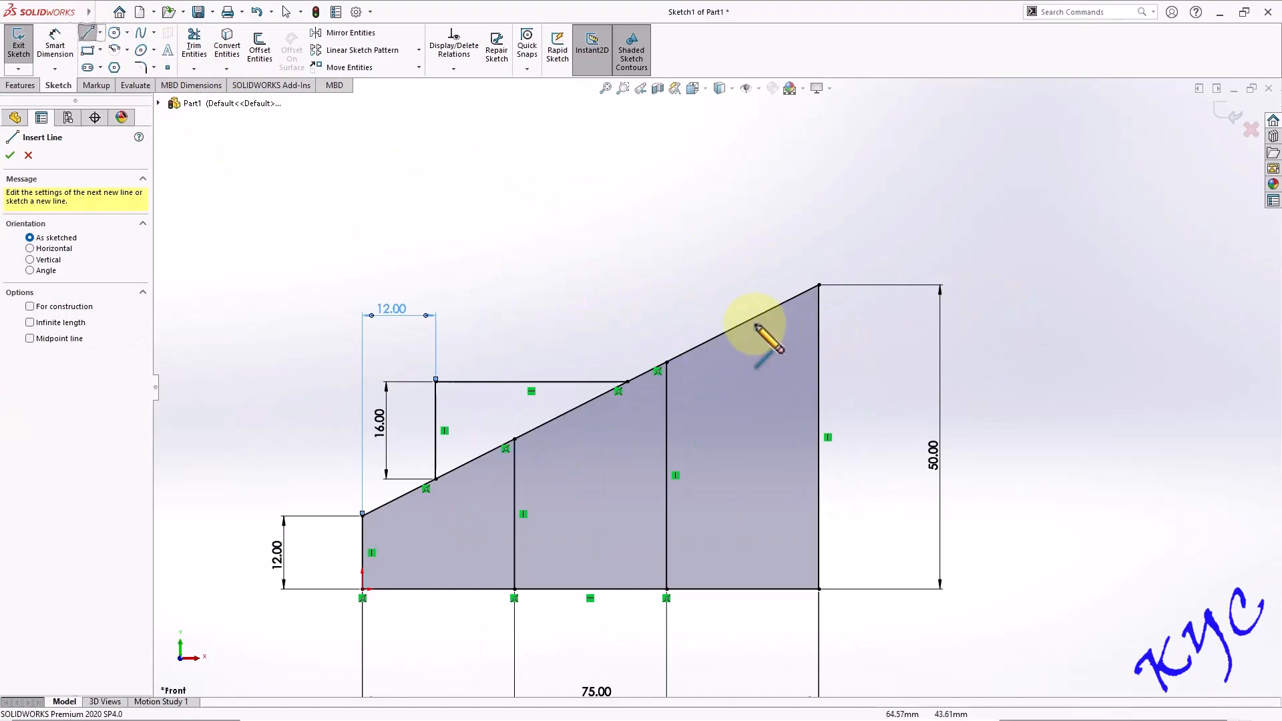
- Draw a short horizontal line at the tall edge, dimensioned 12 mm below the apex
left_click(816, 337)
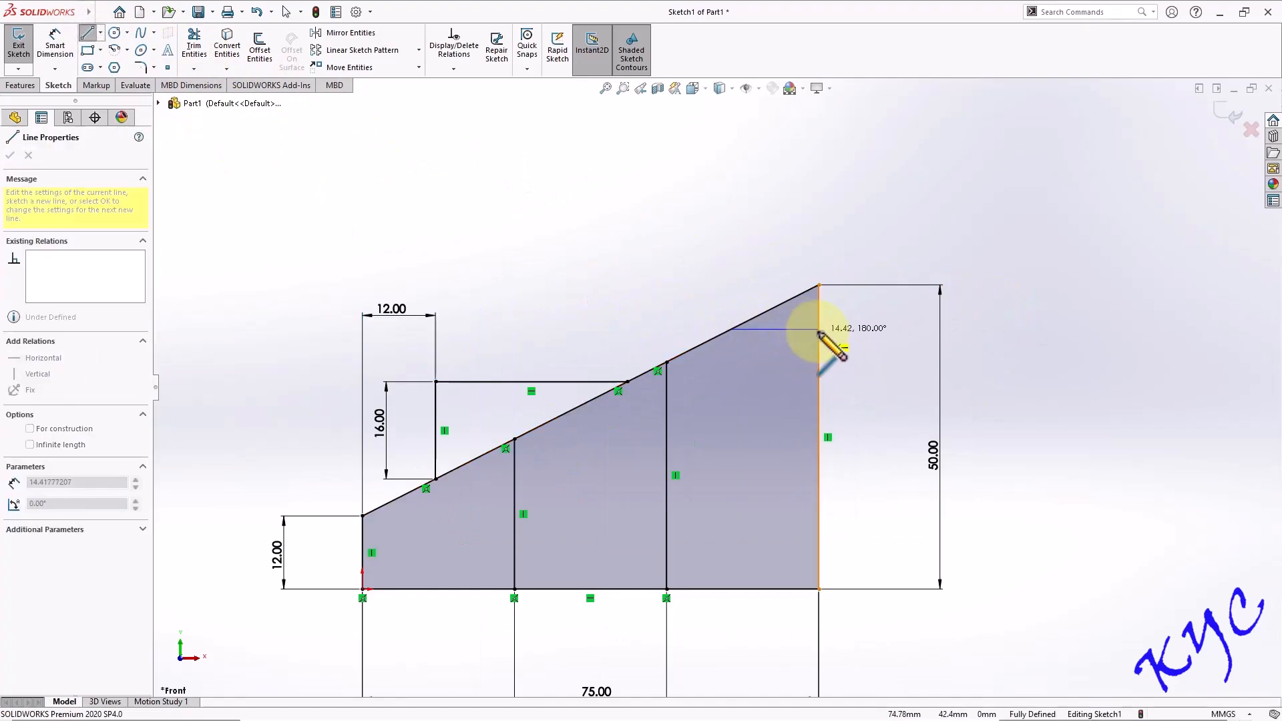
left_click(819, 329)
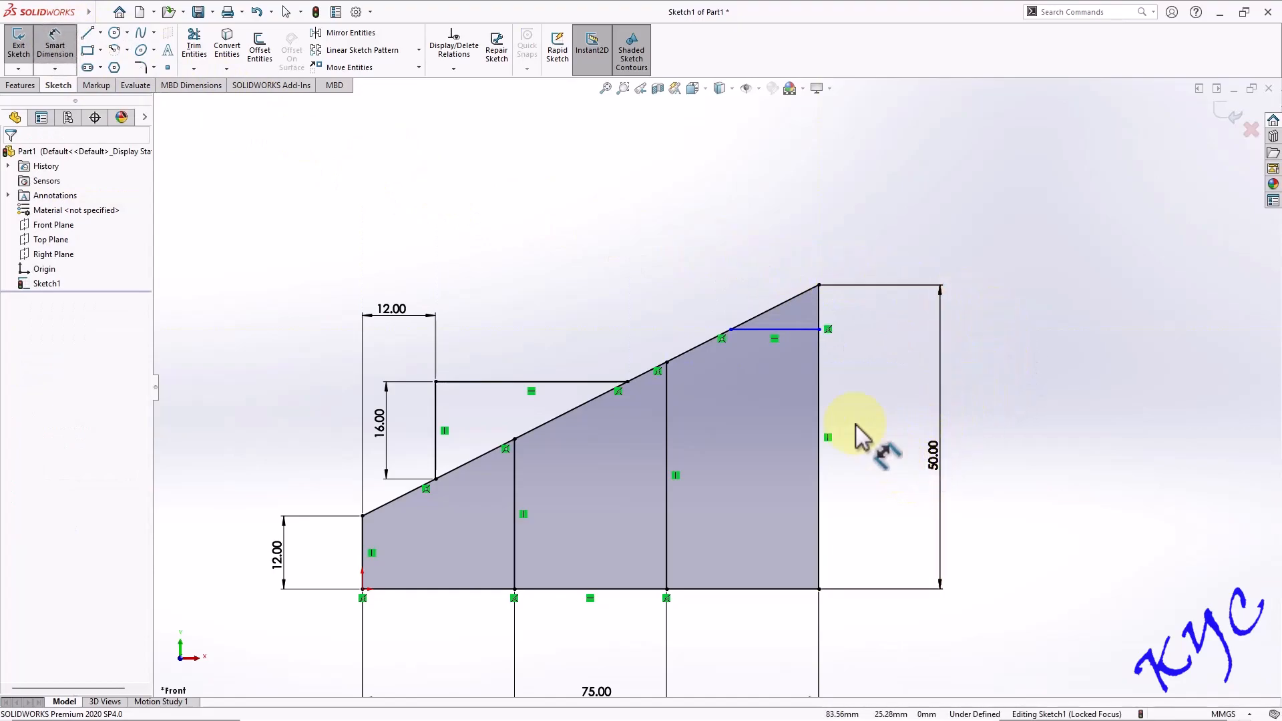
left_click(824, 323)
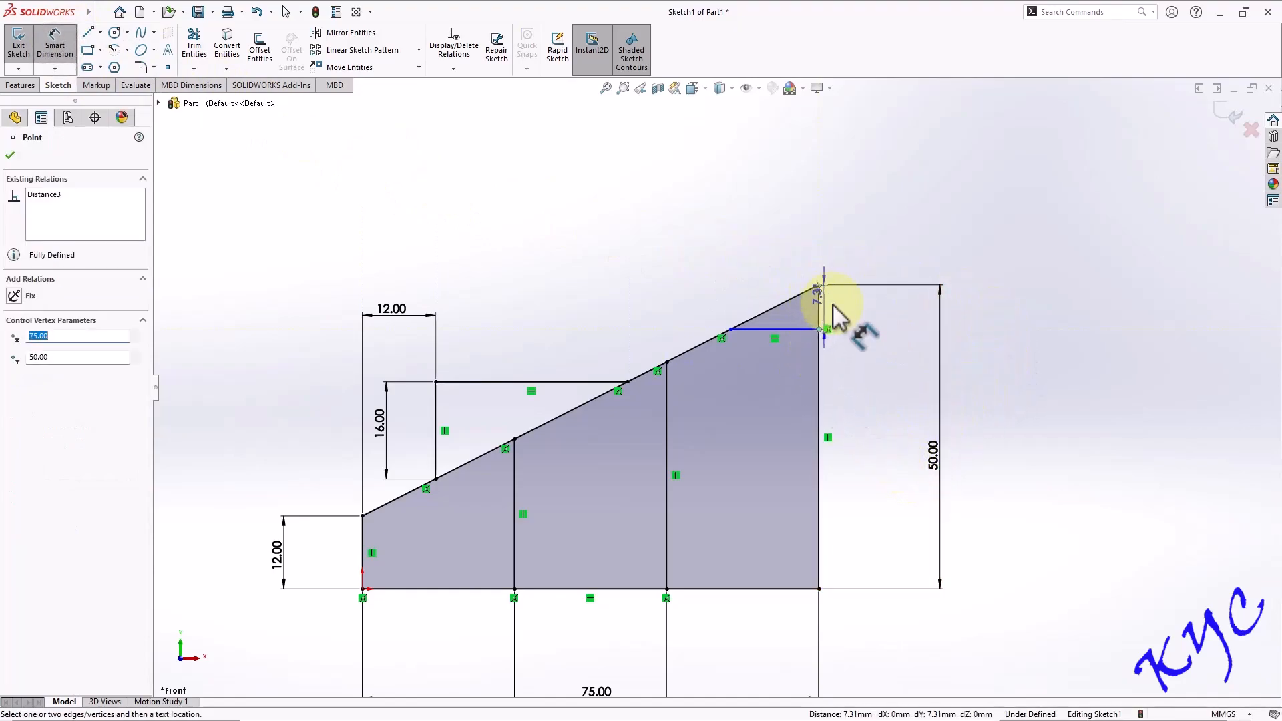
left_click(824, 328)
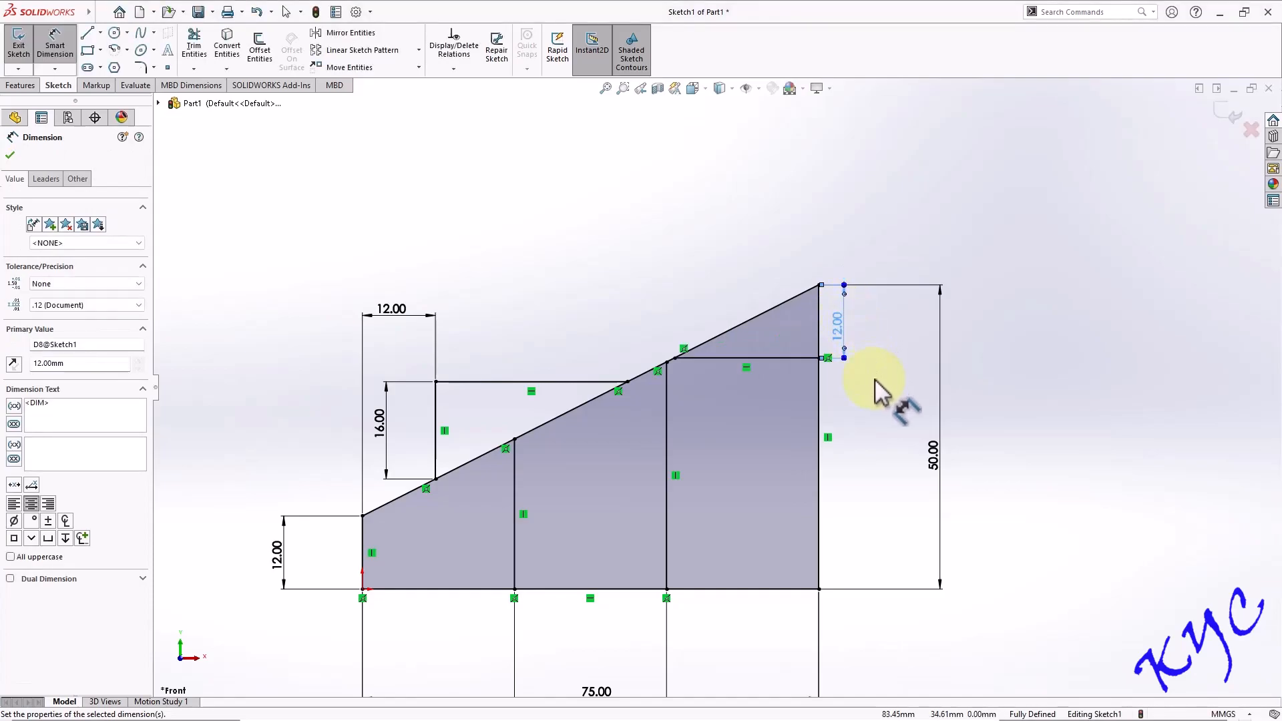
mouse_move(957, 208)
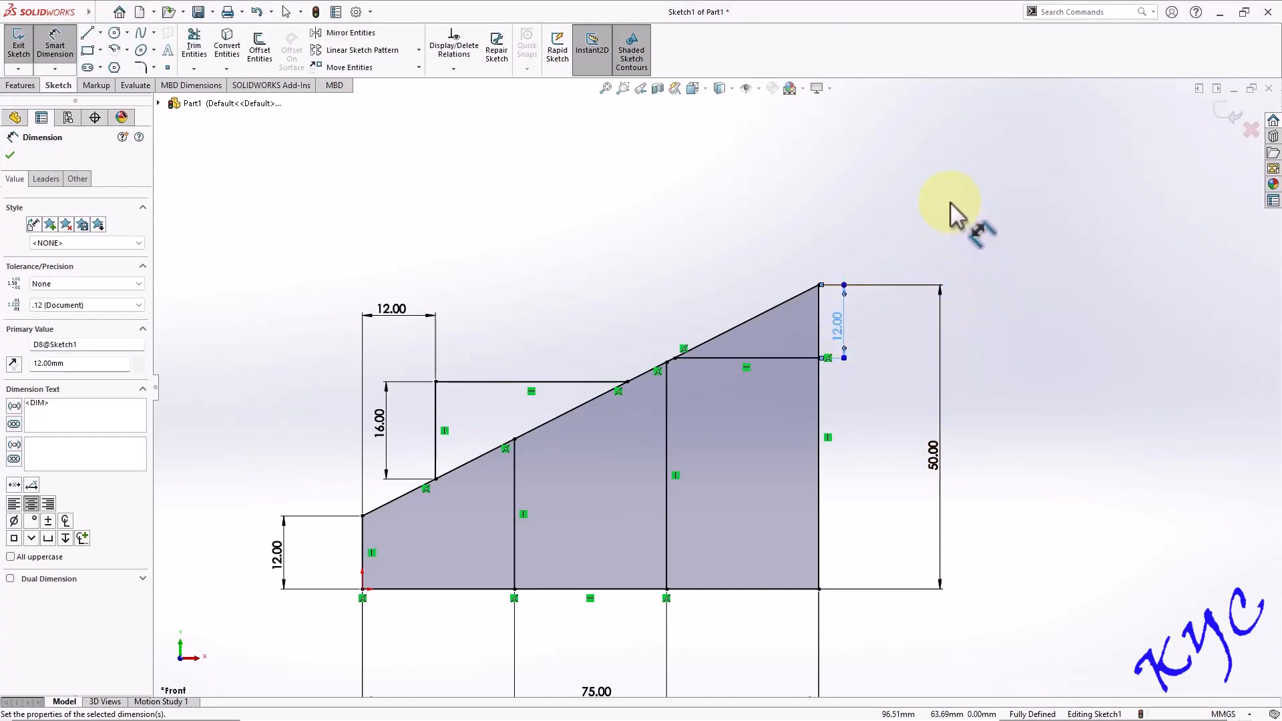
mouse_move(977, 217)
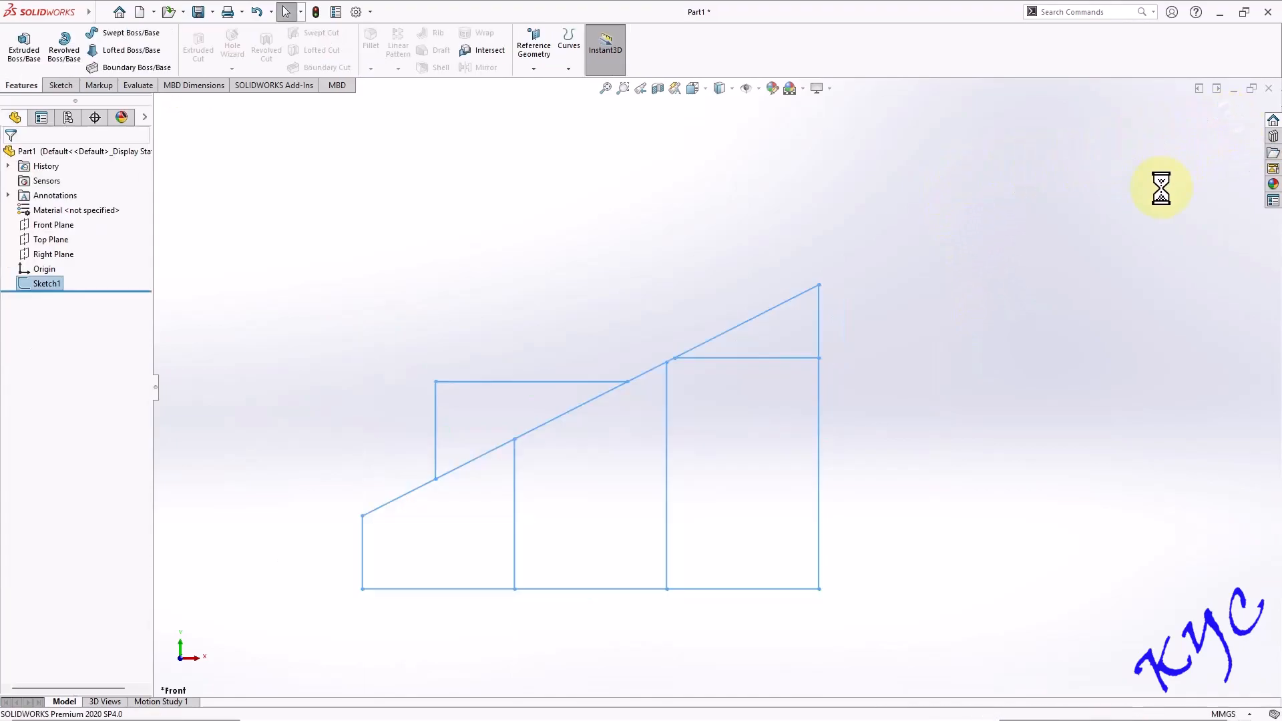
mouse_move(23, 47)
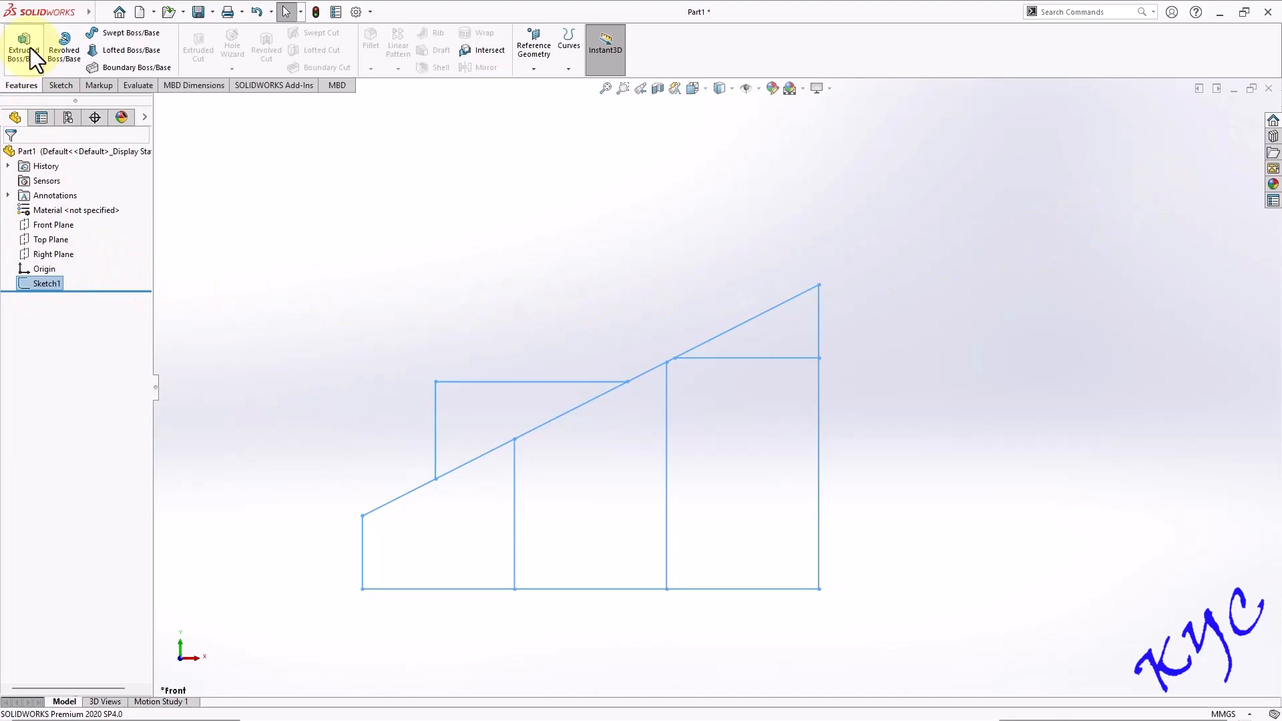
- Extrude all sketch regions 63 mm into a solid sloped wedge
left_click(24, 45)
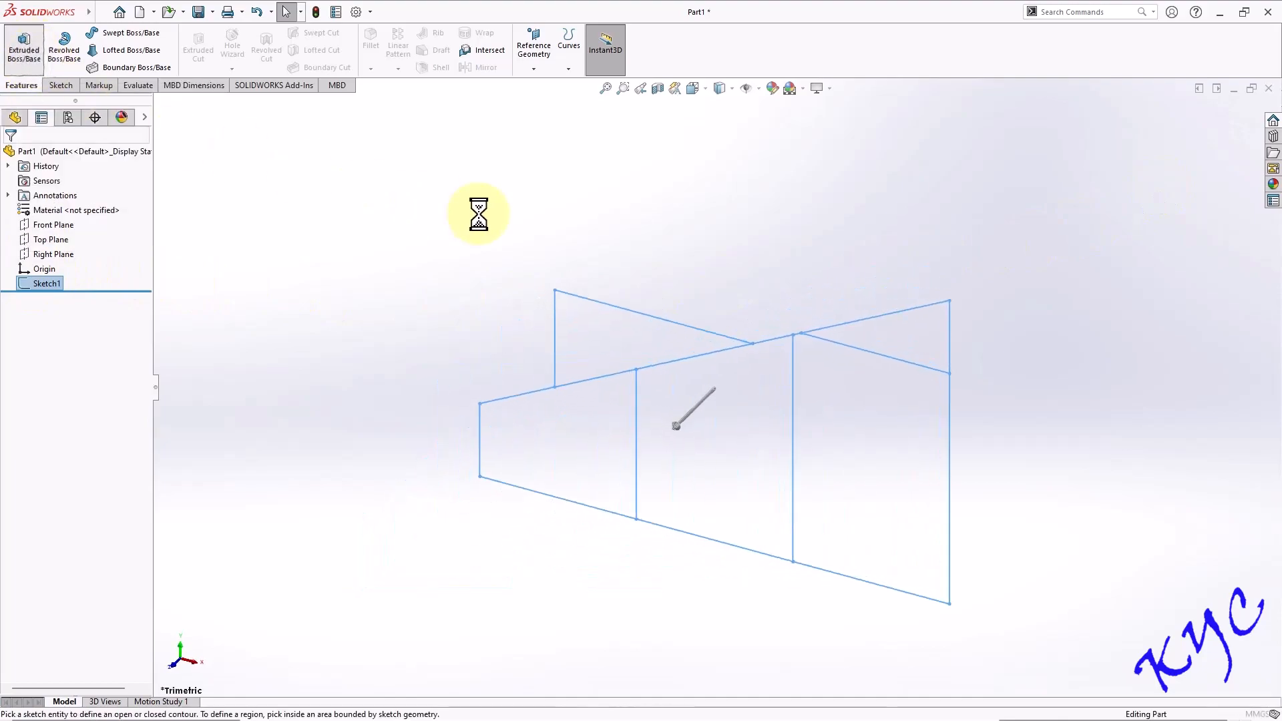
left_click(23, 44)
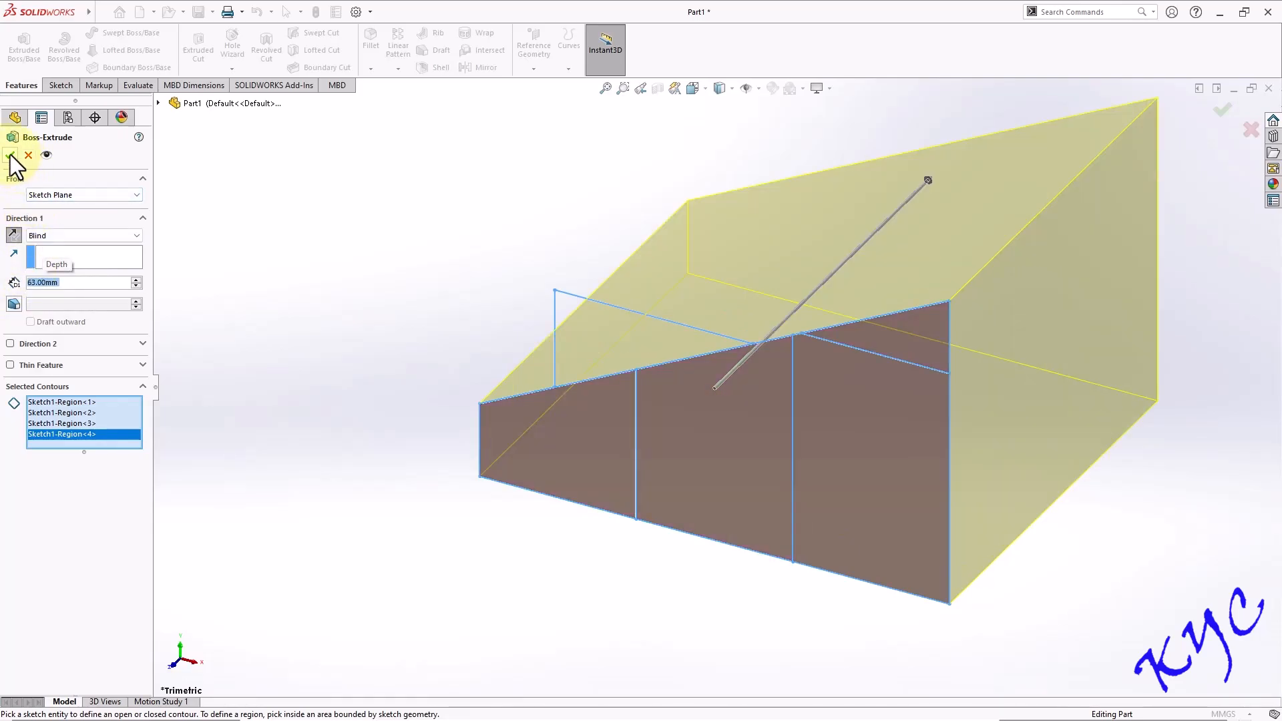
left_click(14, 155)
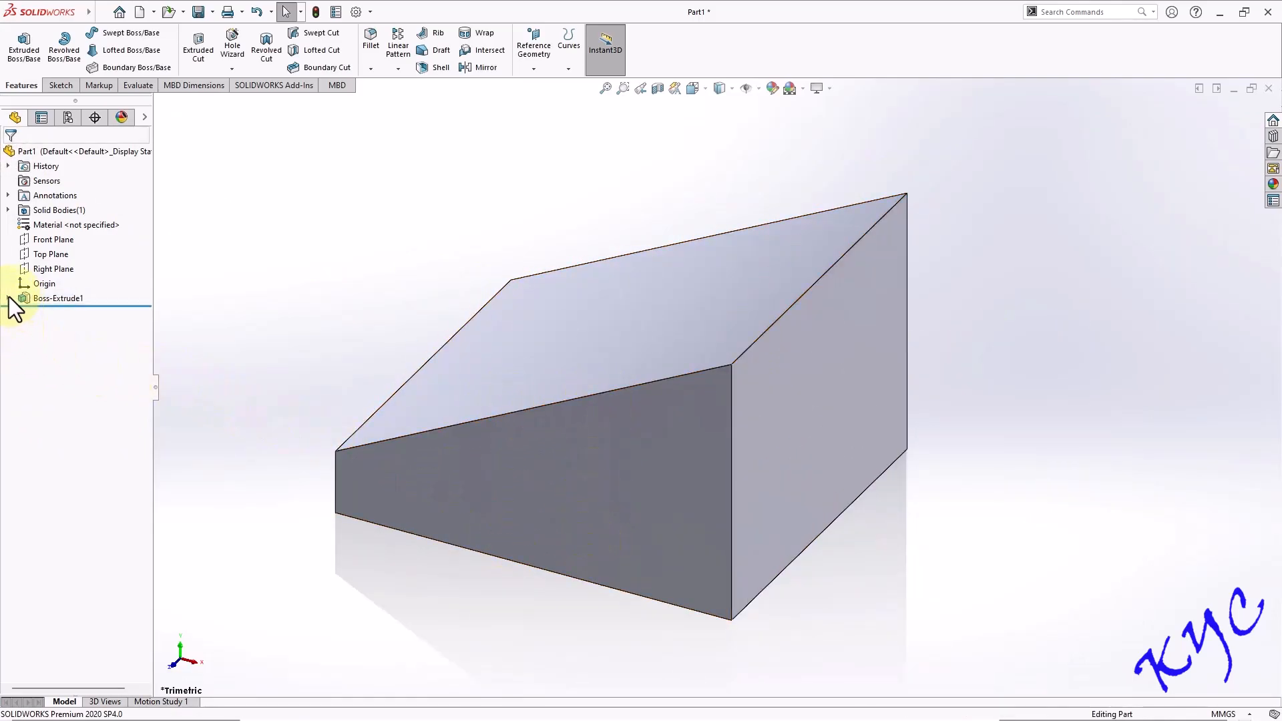
- Cut Sketch1's middle region Blind 15 mm deep to form the slot
left_click(8, 298)
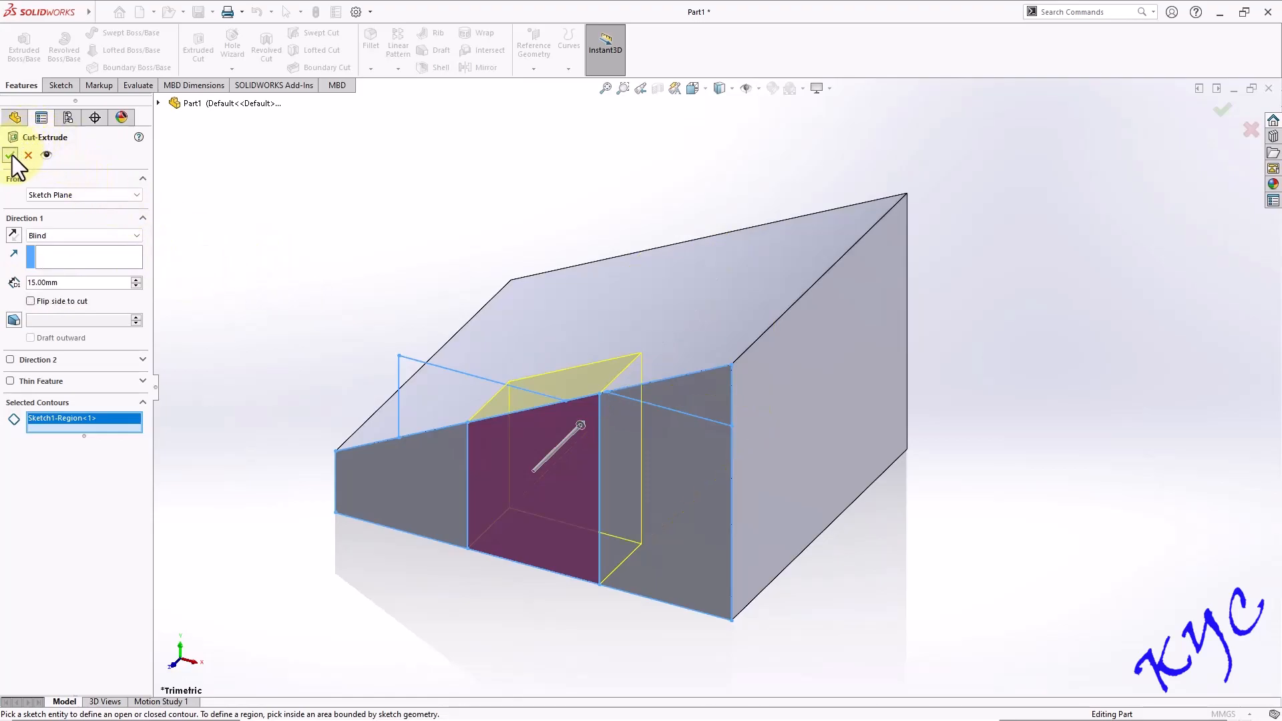
left_click(15, 155)
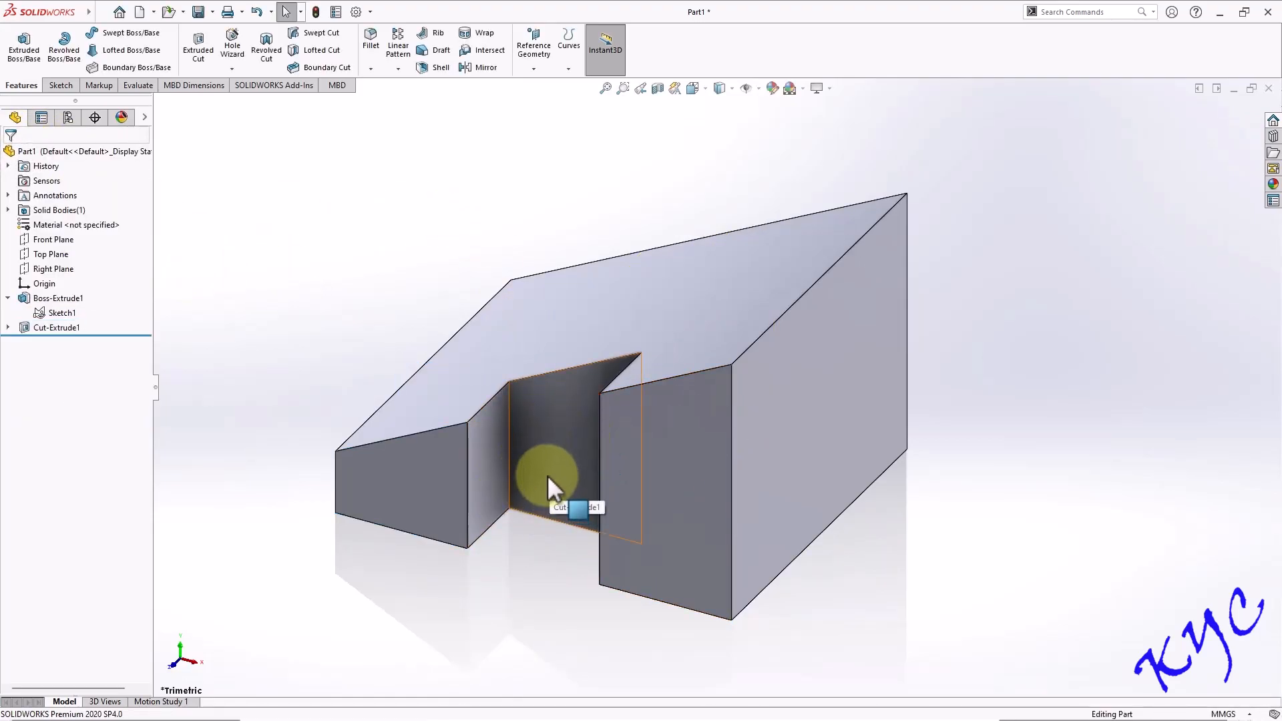
mouse_move(487, 335)
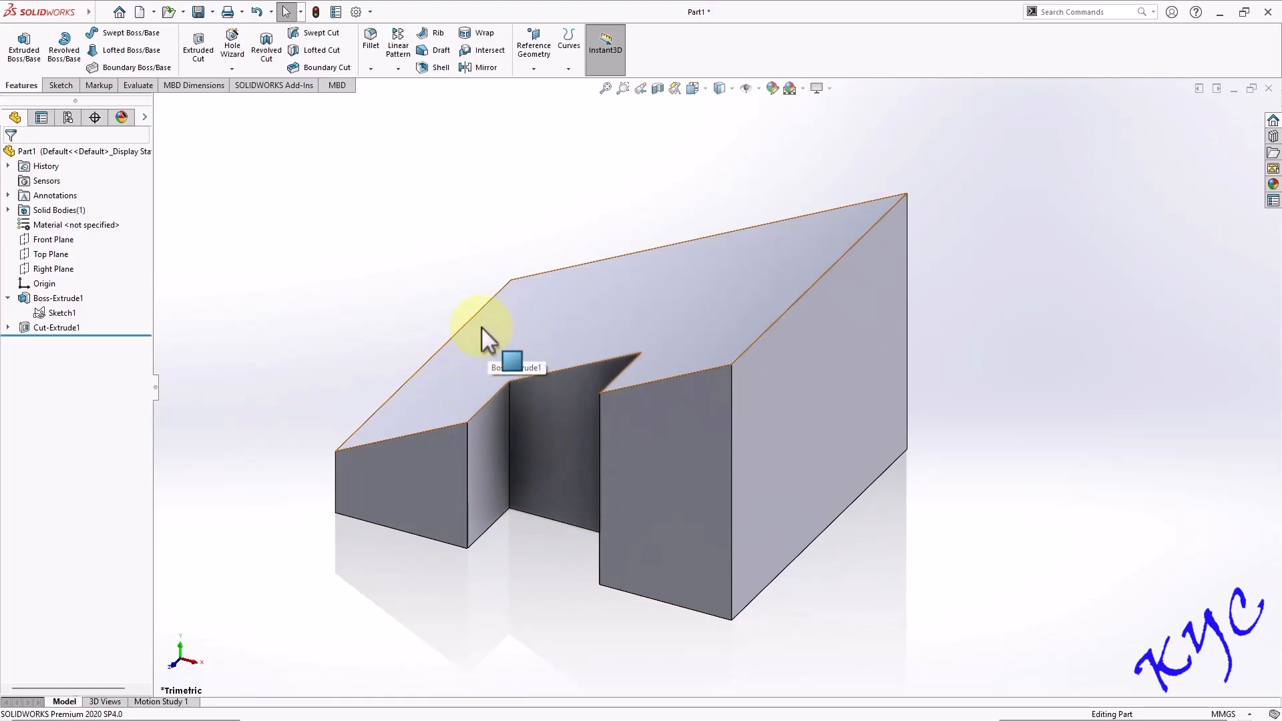
mouse_move(809, 278)
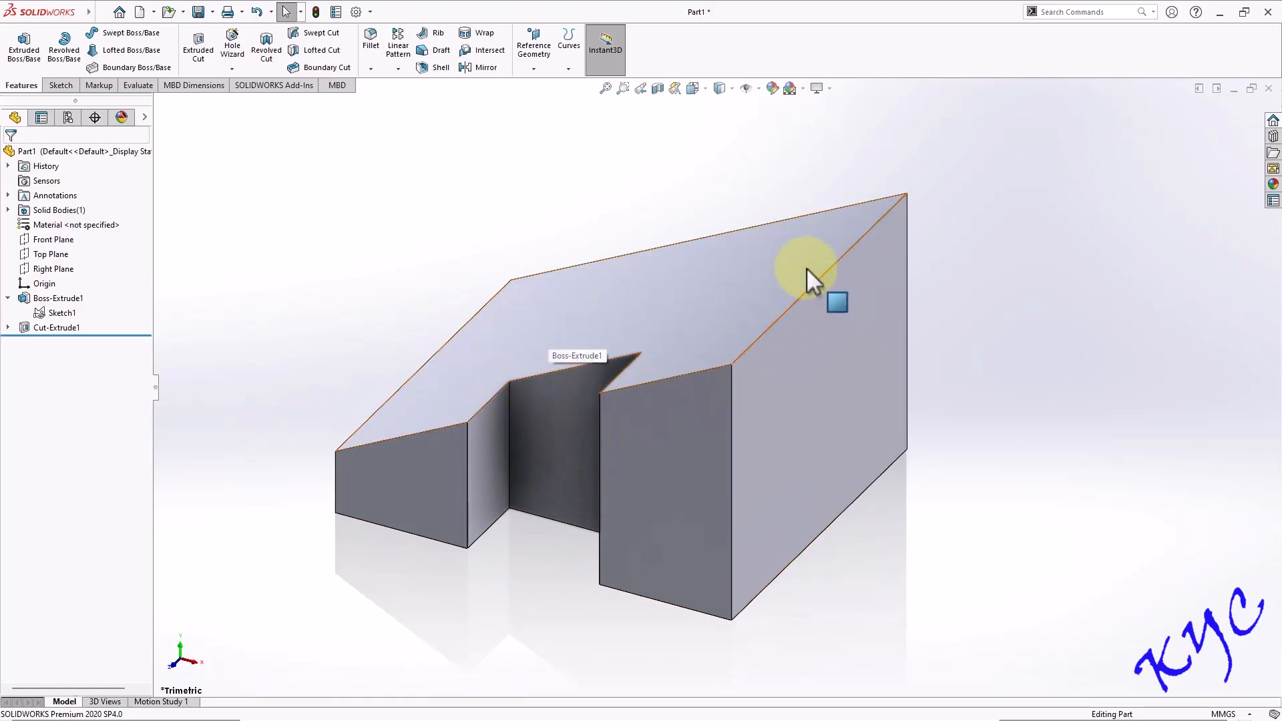
- Boss-extrude Sketch1's upper rectangle from a 19 mm offset, 25 mm deep
left_click(57, 297)
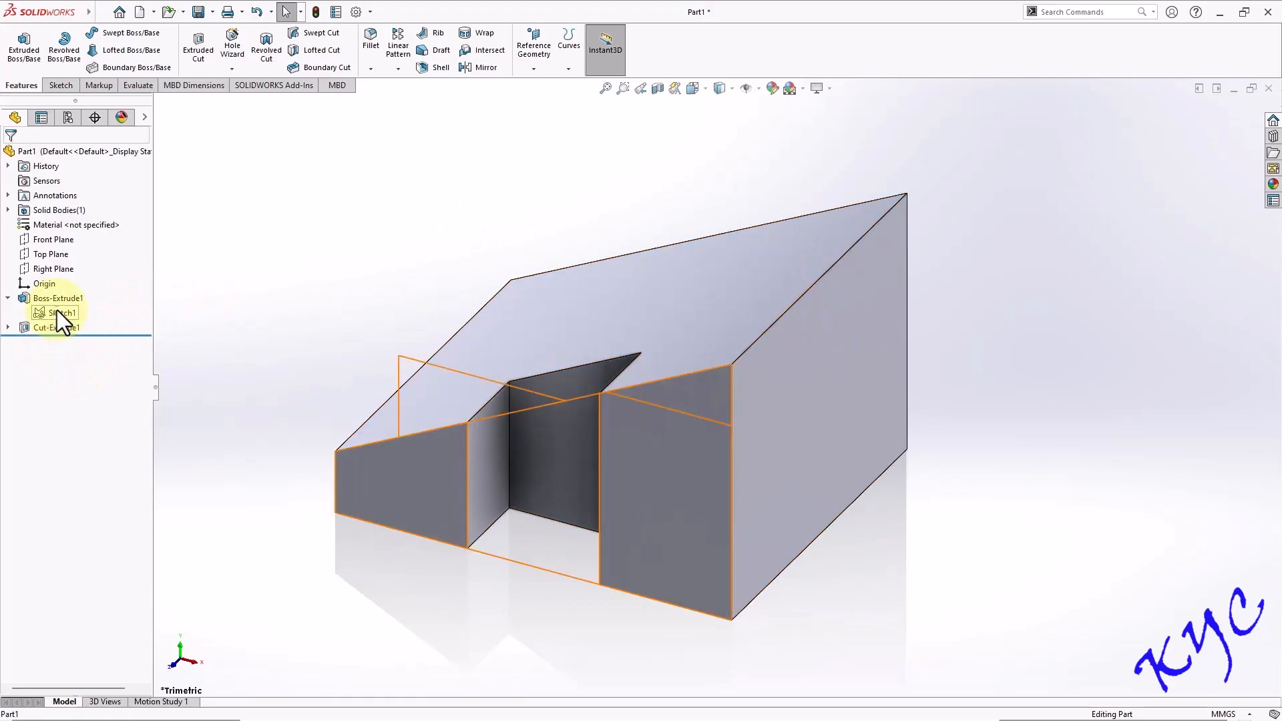
double_click(58, 312)
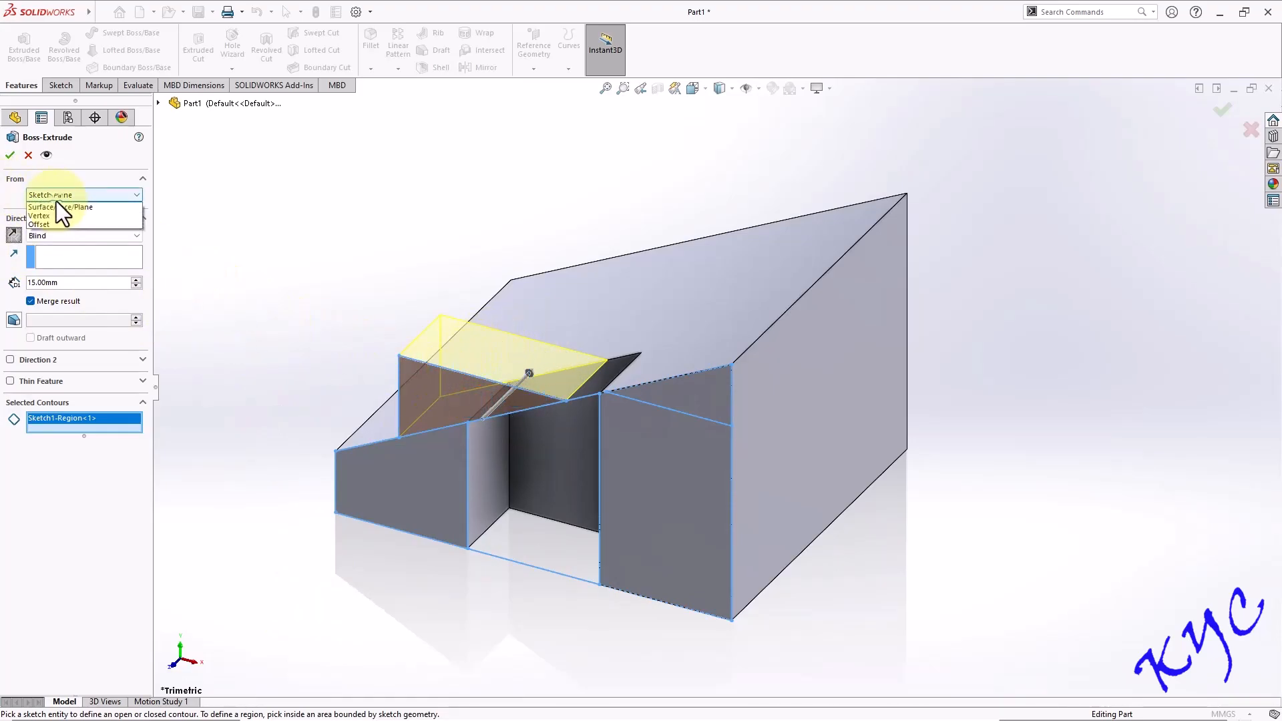
left_click(40, 225)
type("25")
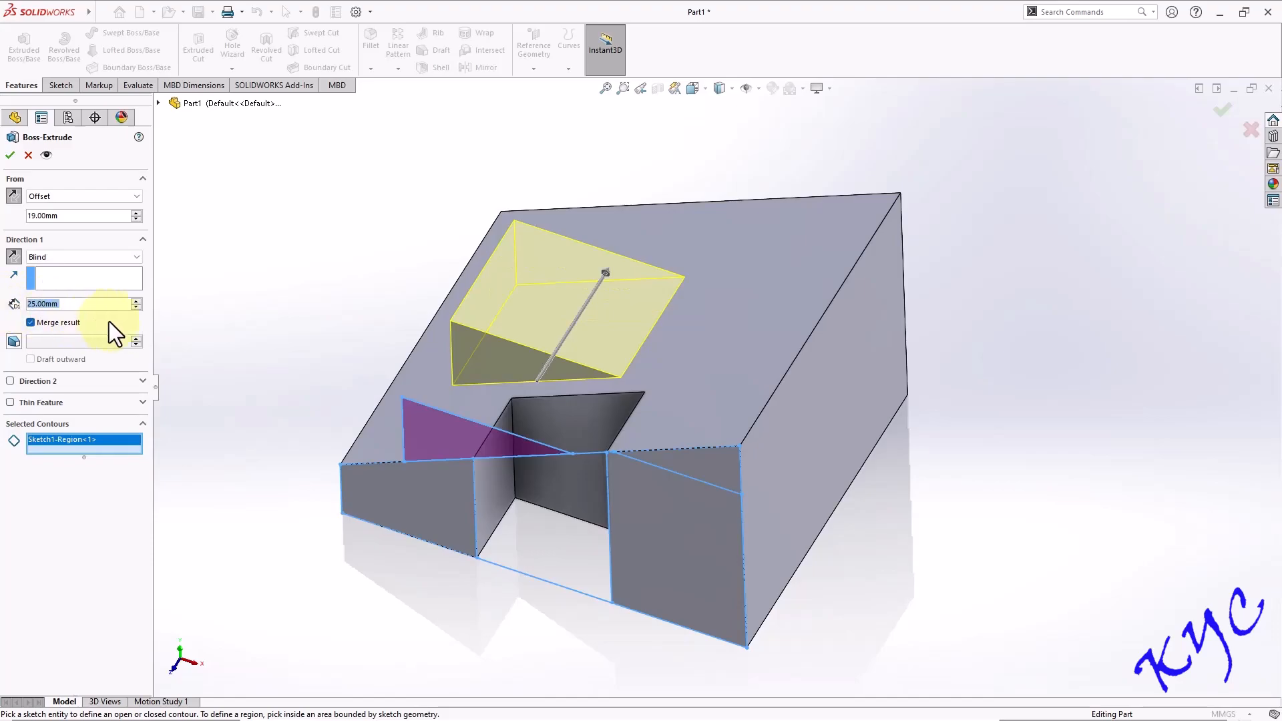
left_click(8, 155)
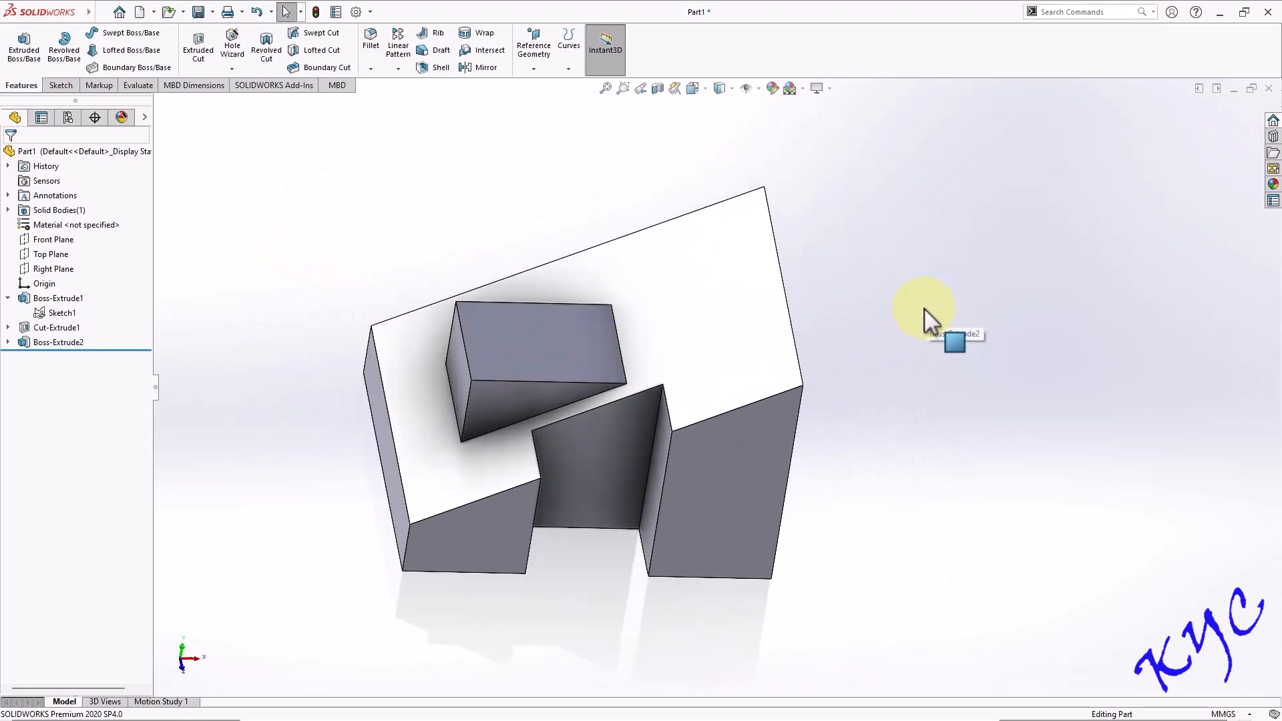
- Cut Sketch1's top-right triangle region from a 22 mm offset, 19 mm deep
left_click(61, 312)
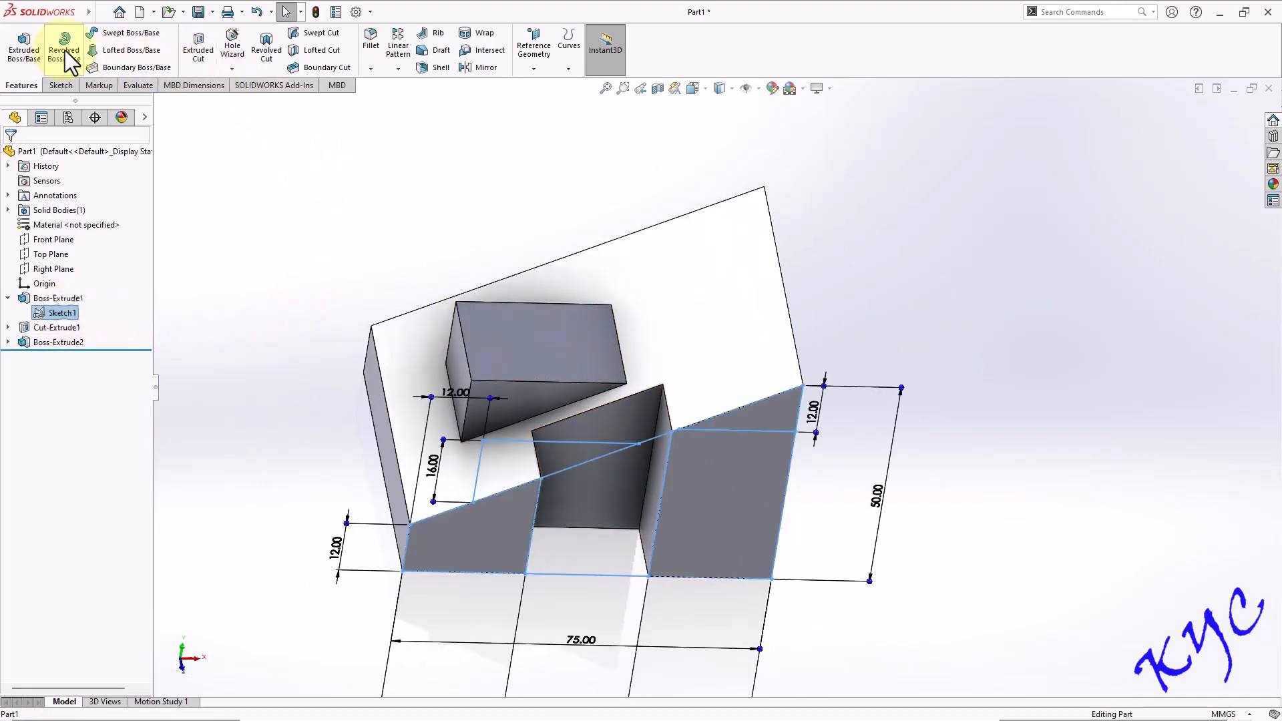
left_click(197, 47)
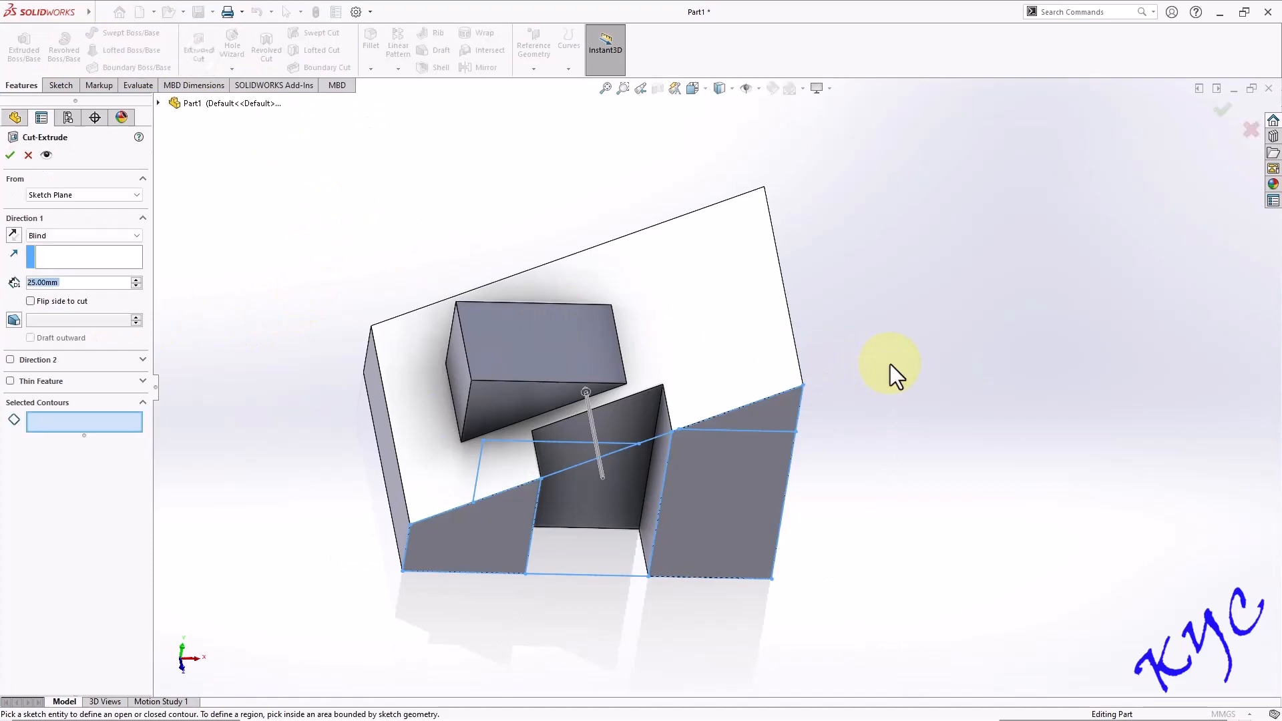
left_click(474, 368)
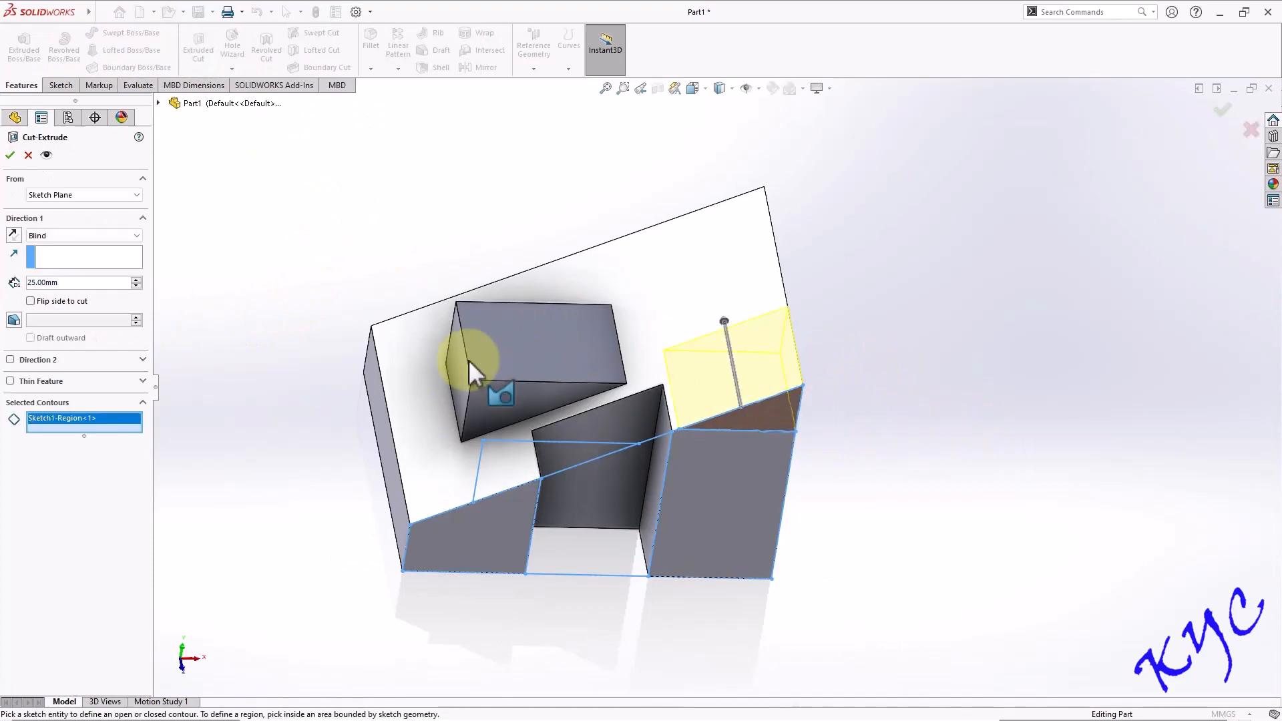
left_click(81, 194)
type("19")
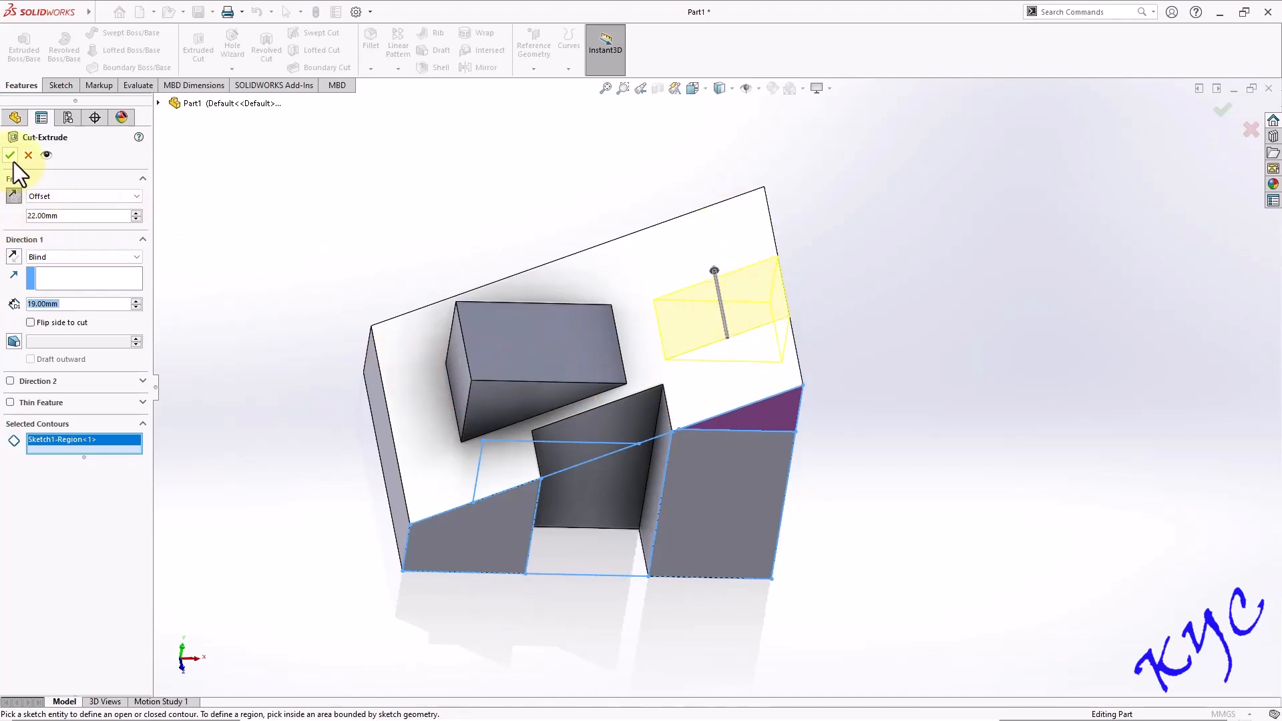
left_click(10, 156)
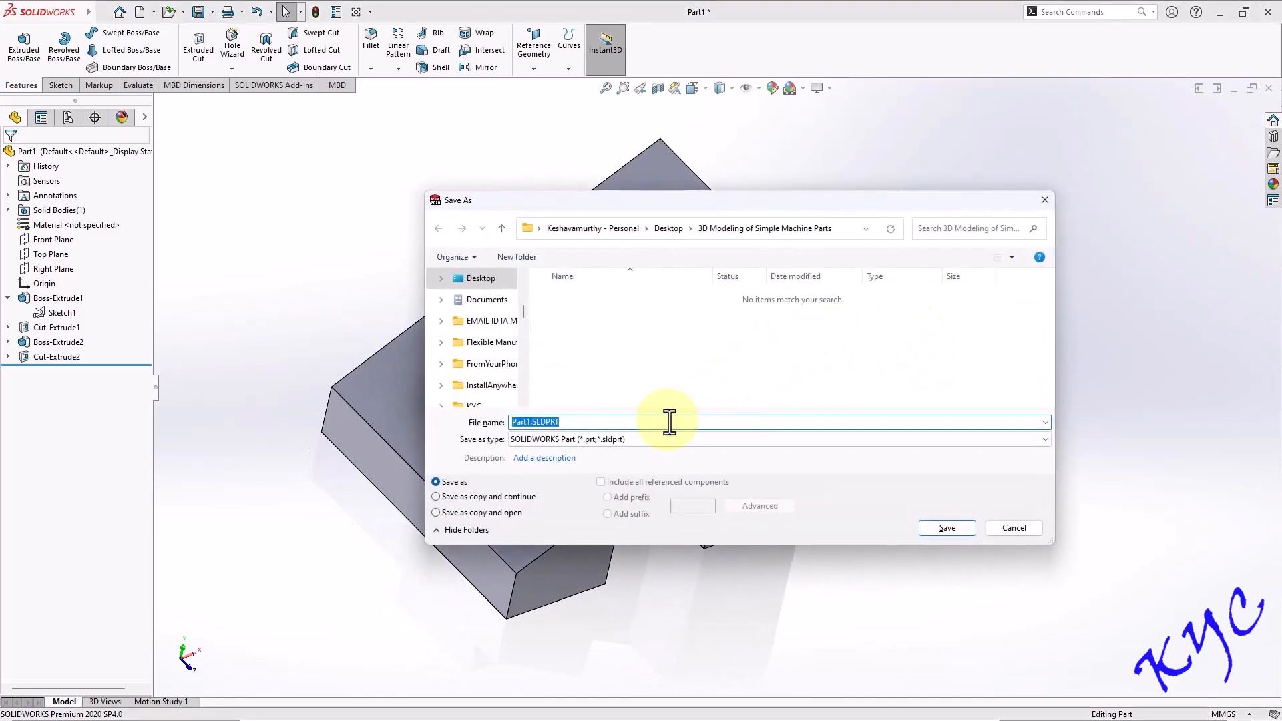
- Save the part with the file name 'Simple Machine Part 1'
type("Simple Machine P")
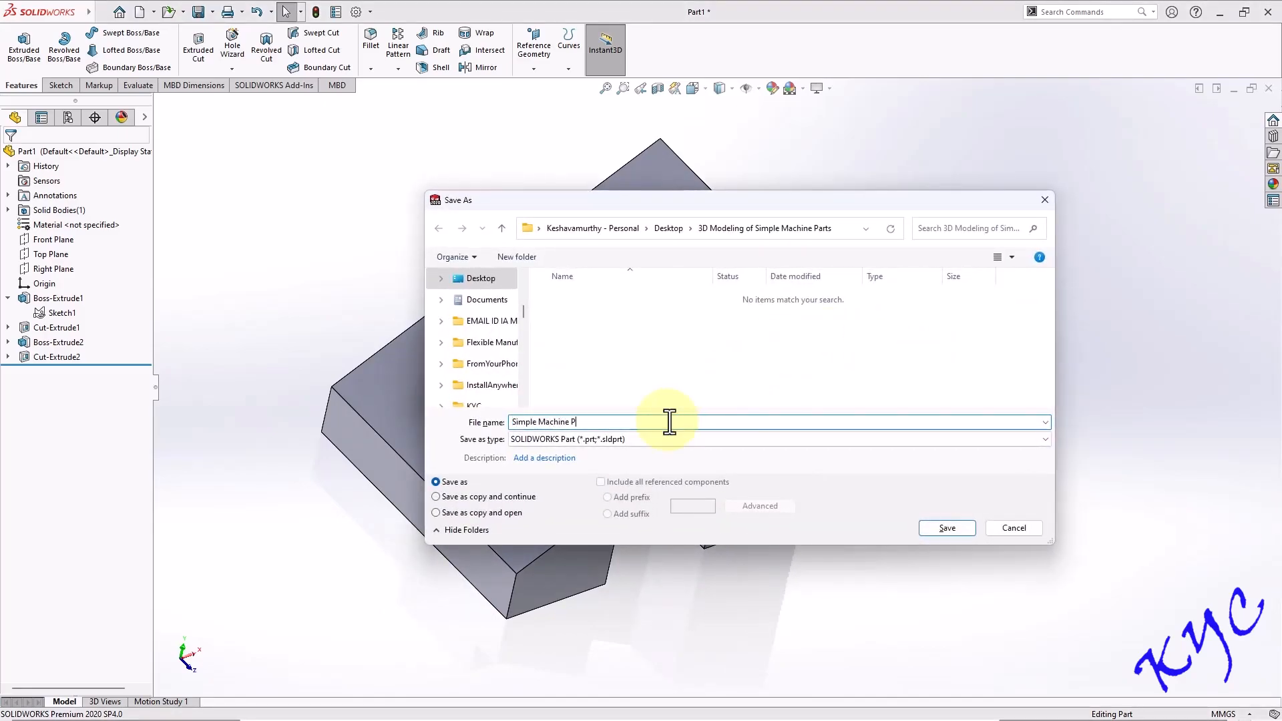
left_click(945, 528)
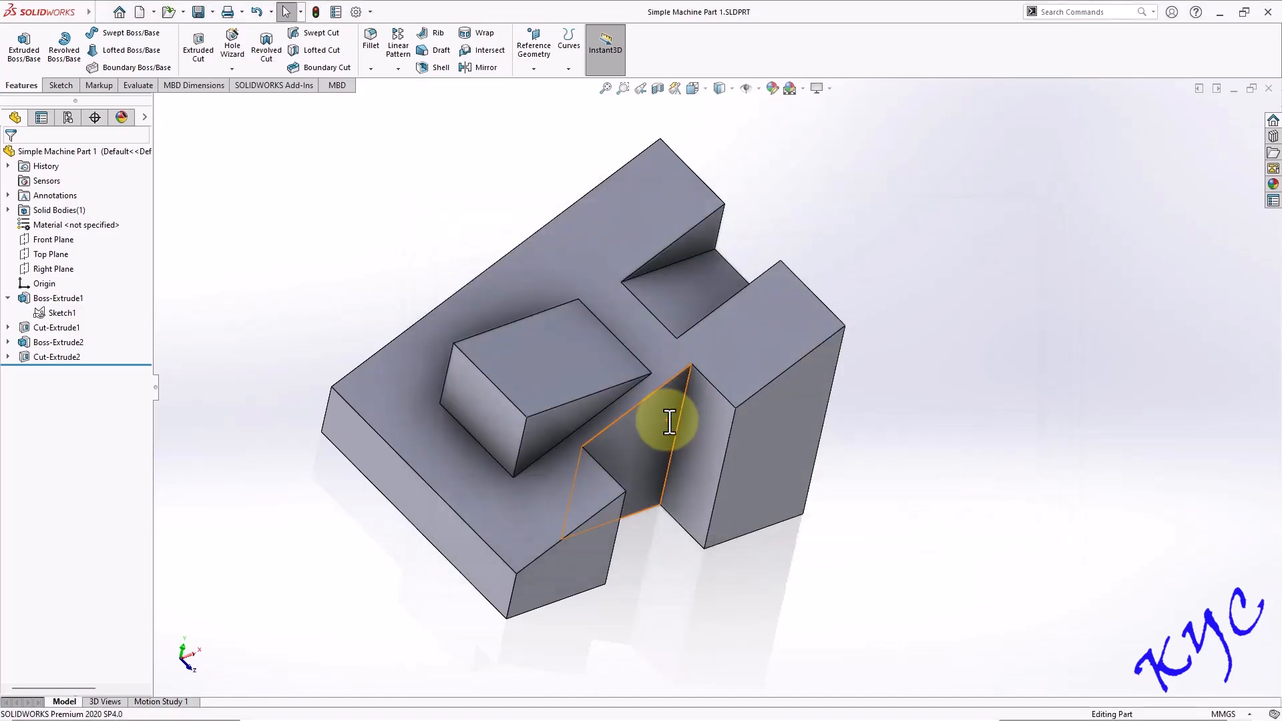
- Make a drawing from the part on a custom 297 × 210 mm sheet
left_click(102, 11)
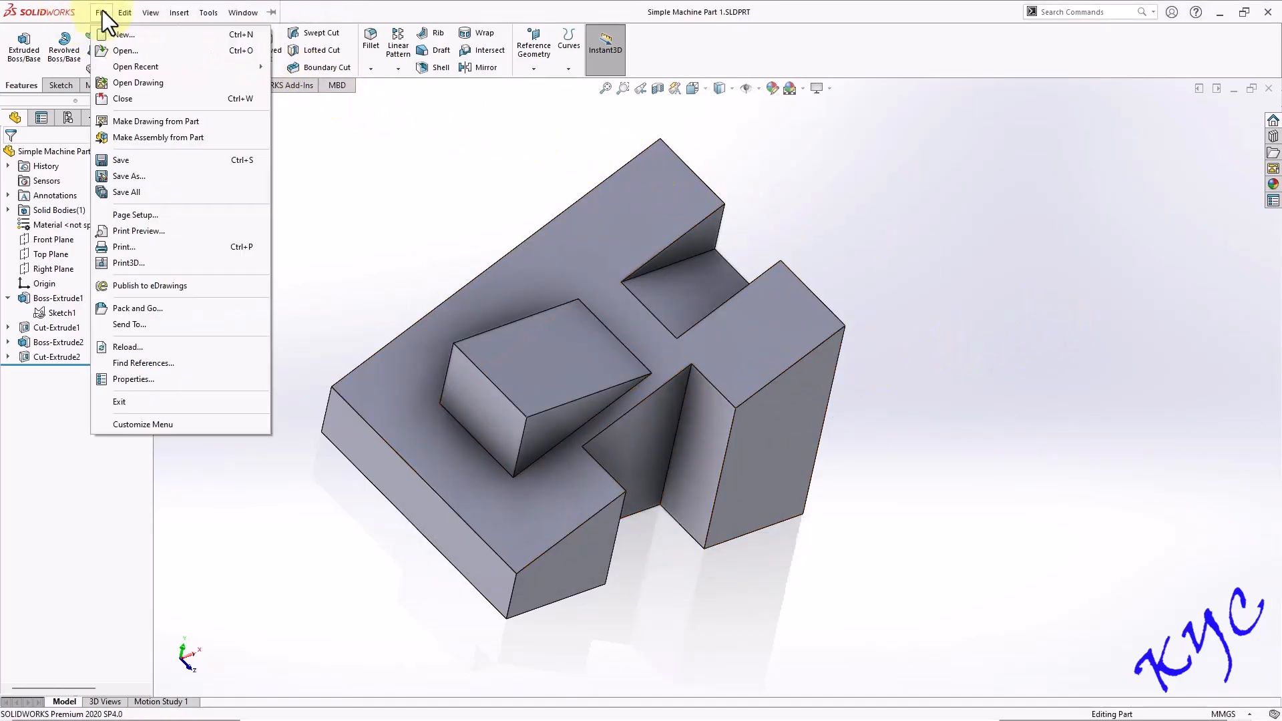
mouse_move(156, 120)
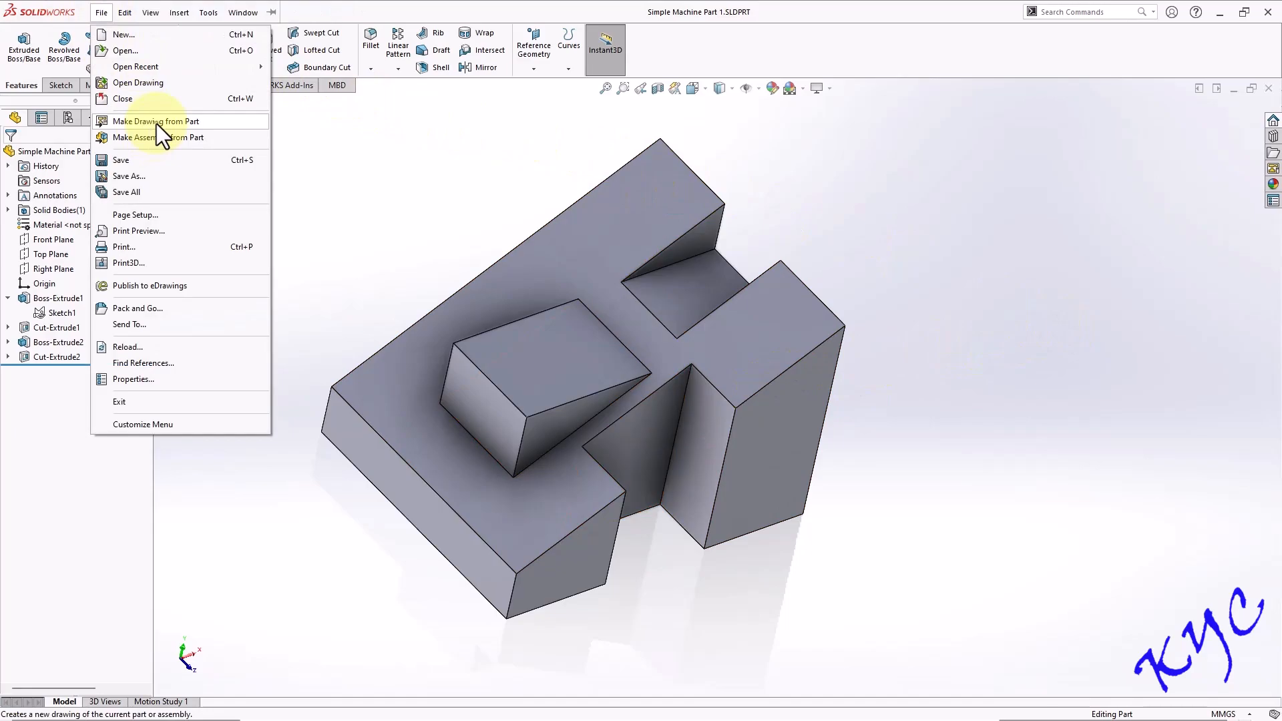
left_click(154, 121)
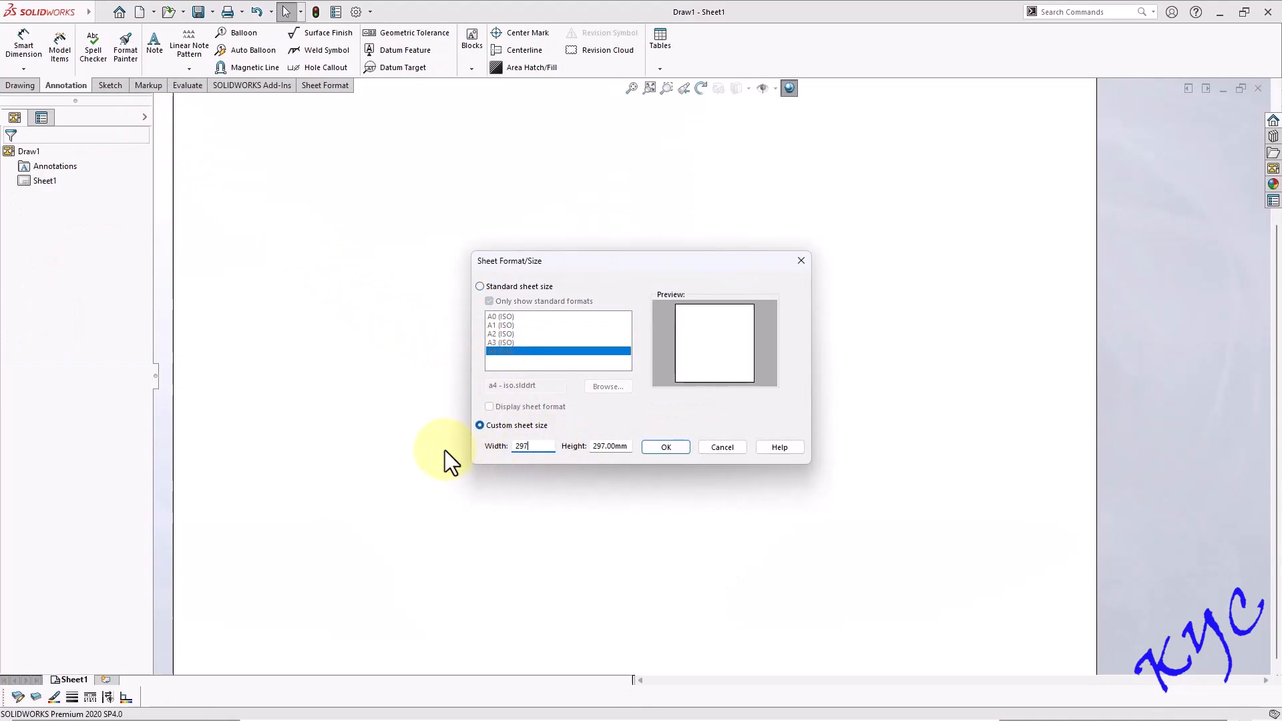
left_click(666, 447)
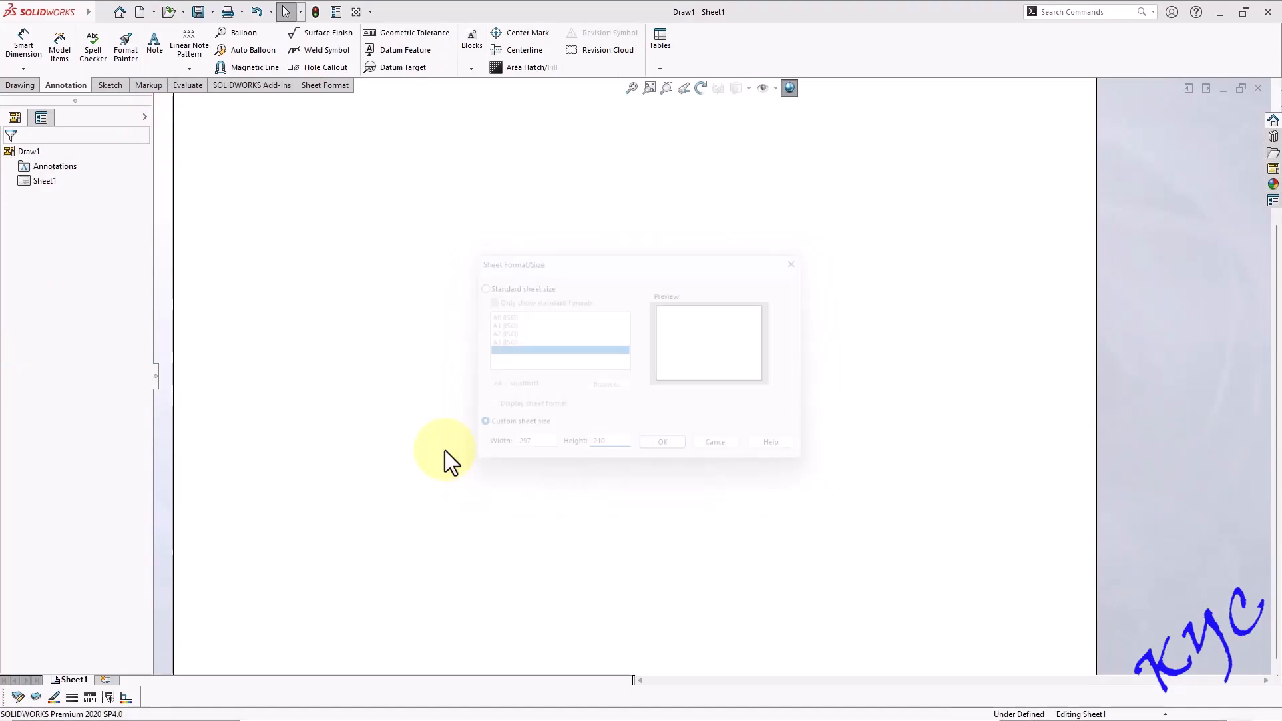
left_click(662, 441)
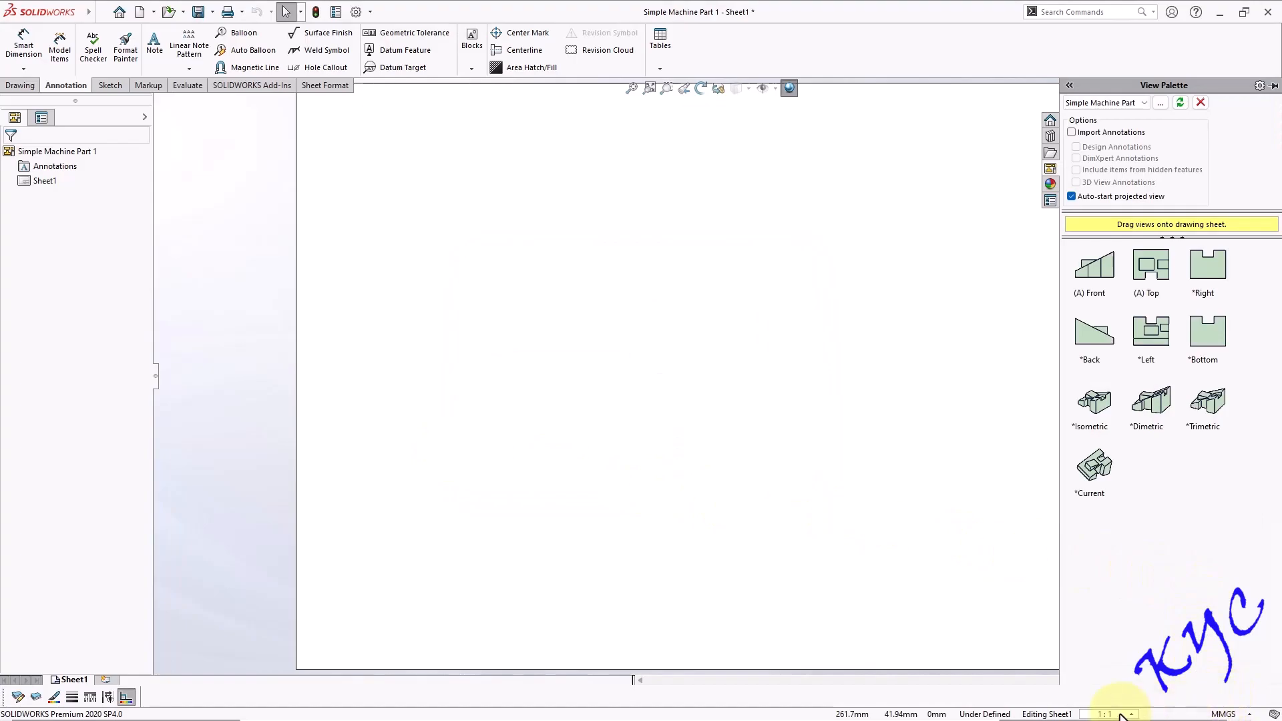
- Set the sheet's projection type to first angle in Sheet Properties
right_click(74, 679)
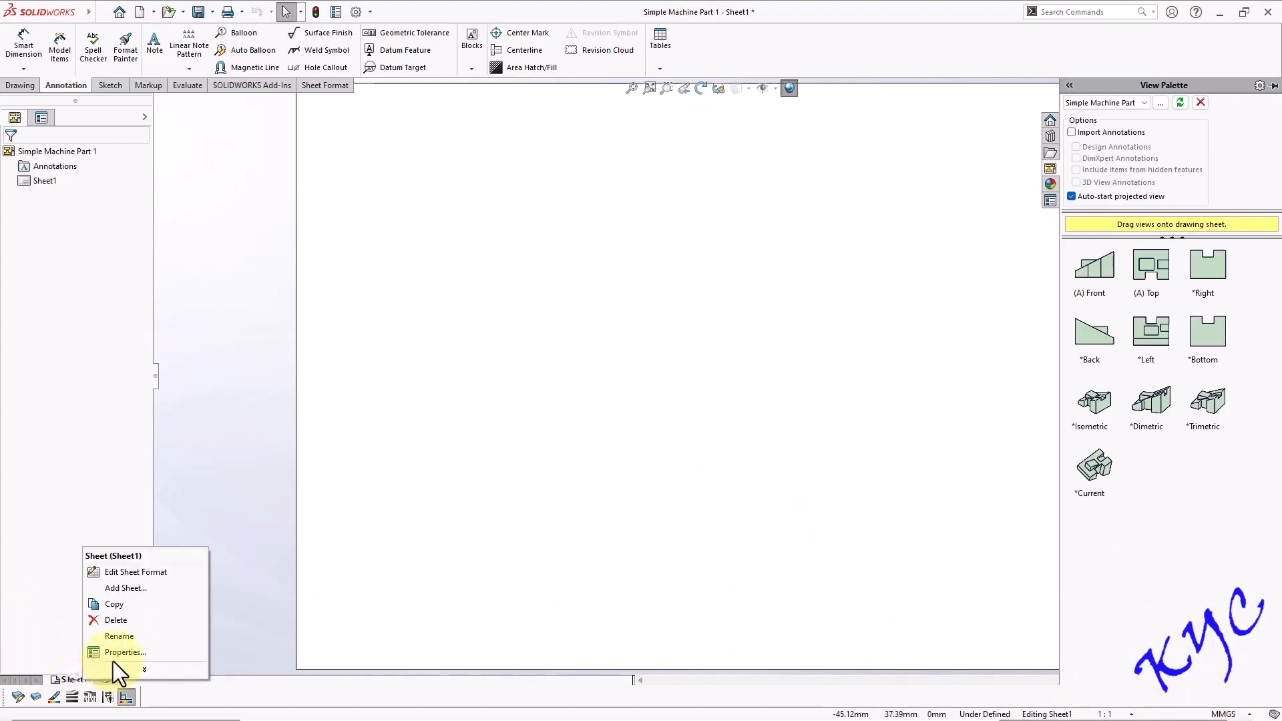
left_click(124, 652)
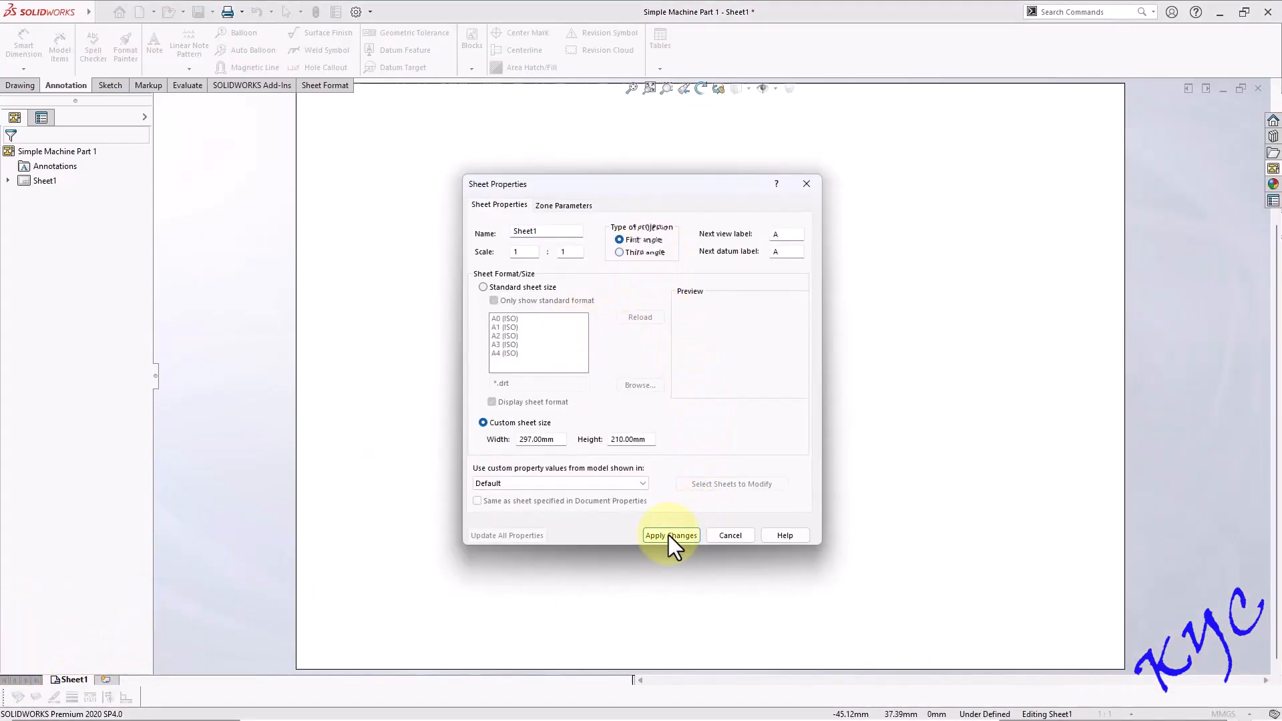
left_click(671, 535)
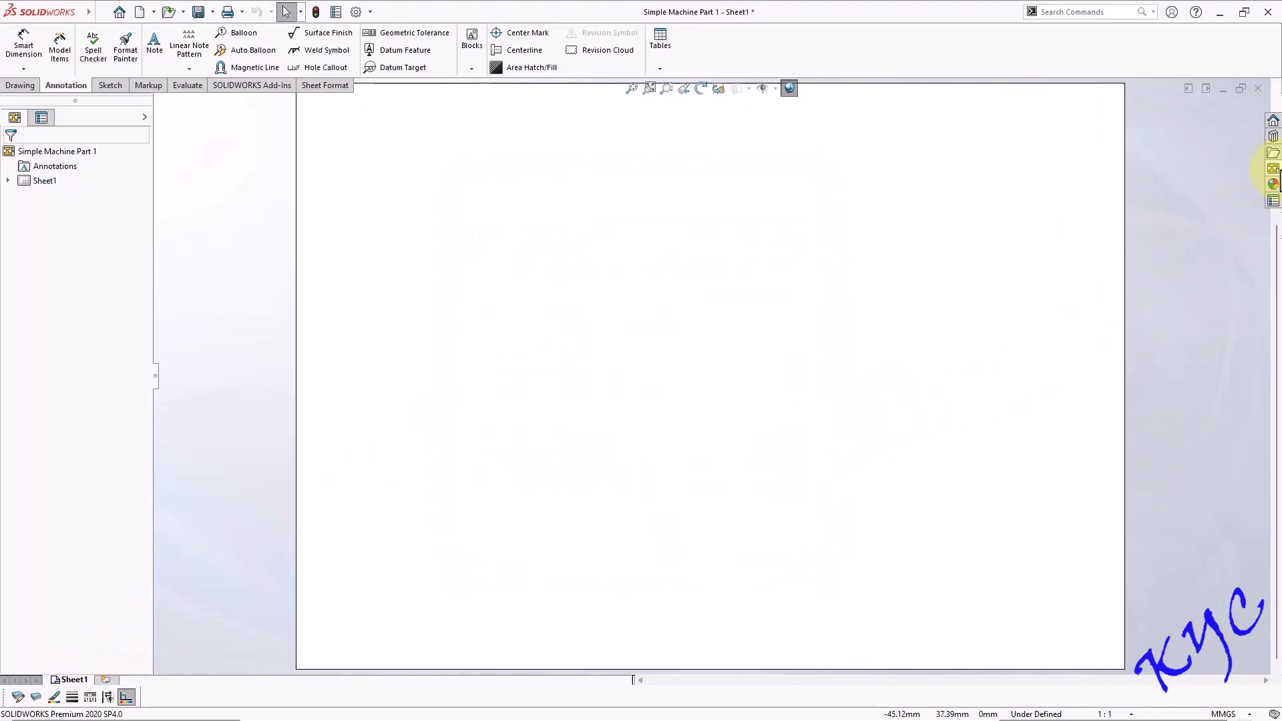
left_click(1272, 169)
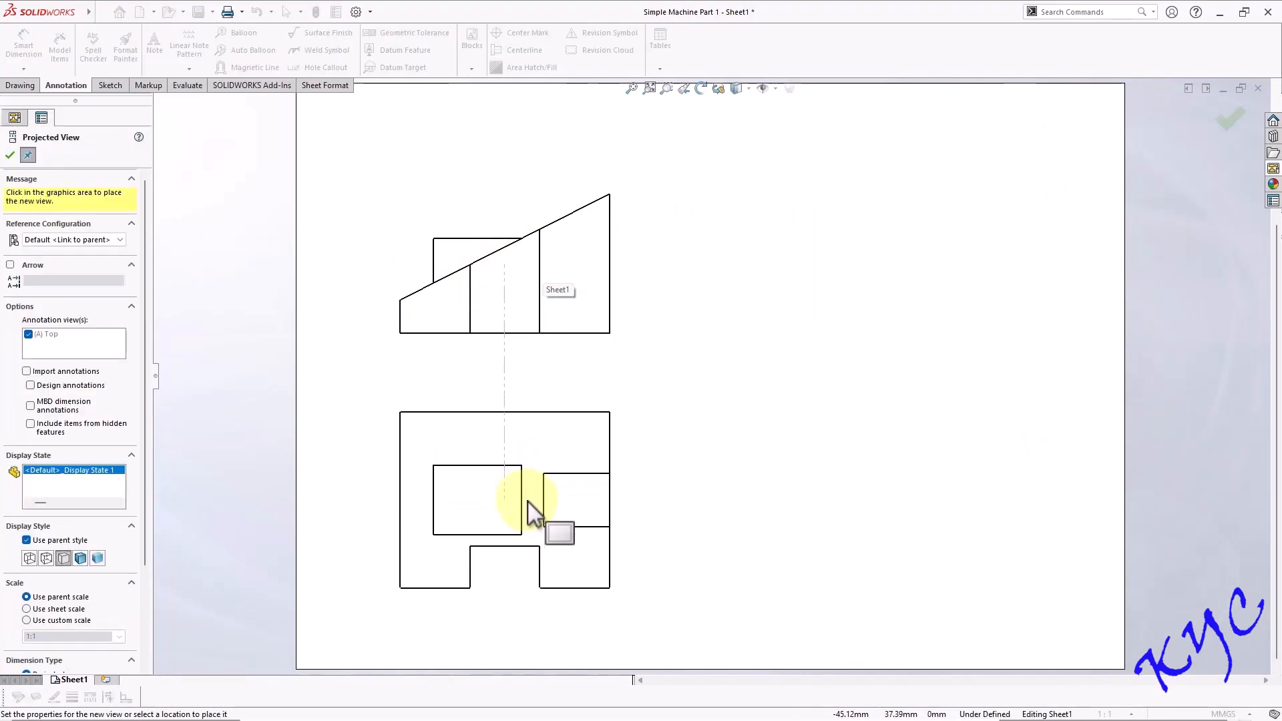
- Place the top view below the front view and shade the isometric view with edges
left_click(695, 278)
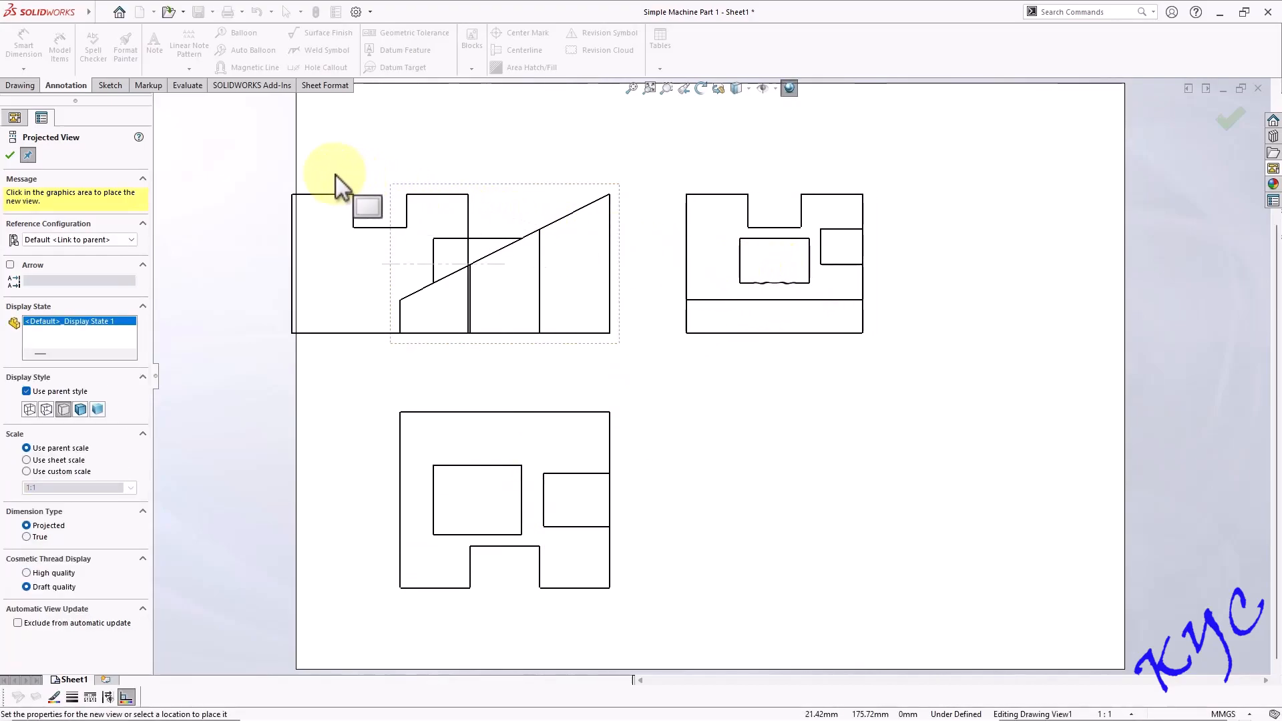
mouse_move(720, 441)
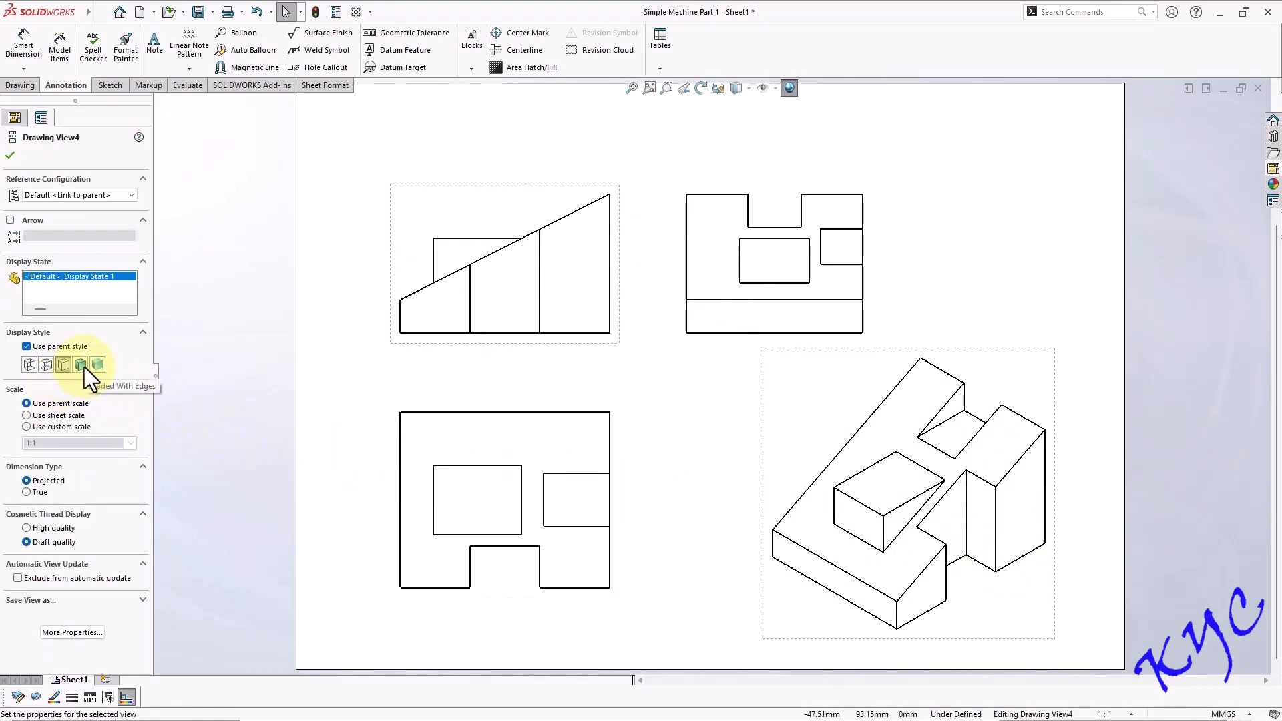
left_click(80, 365)
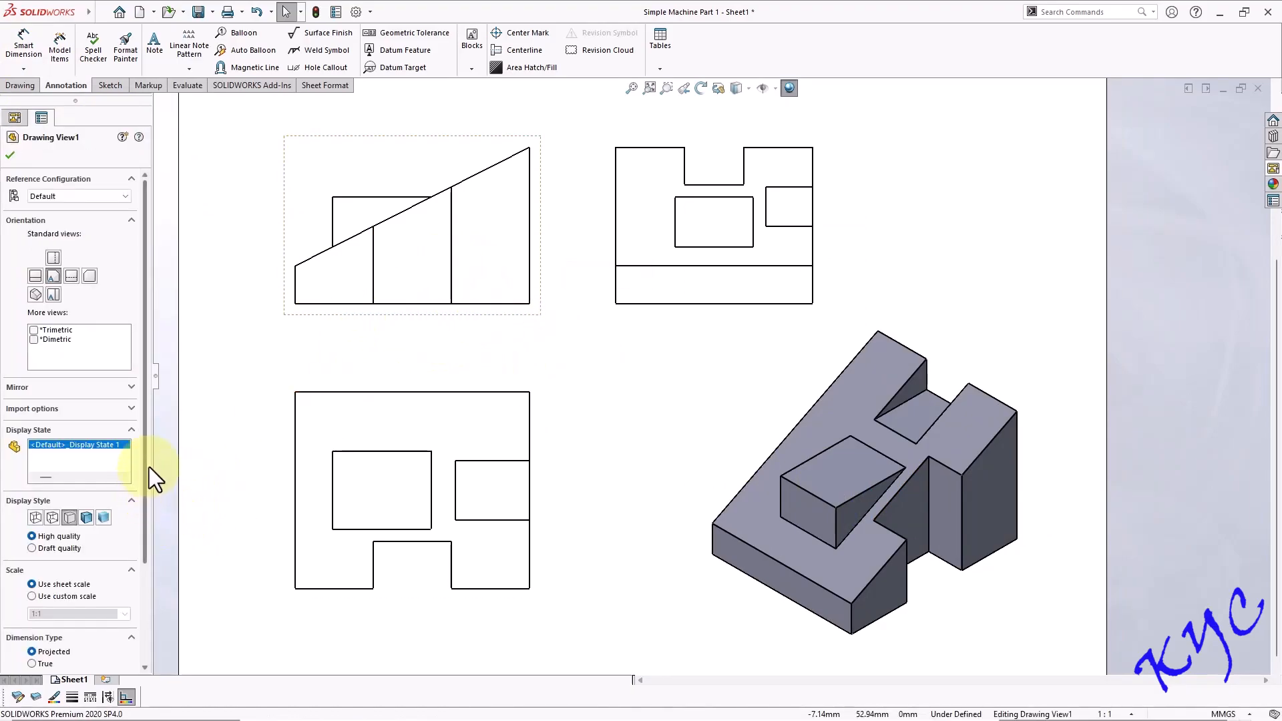
scroll("down", 3)
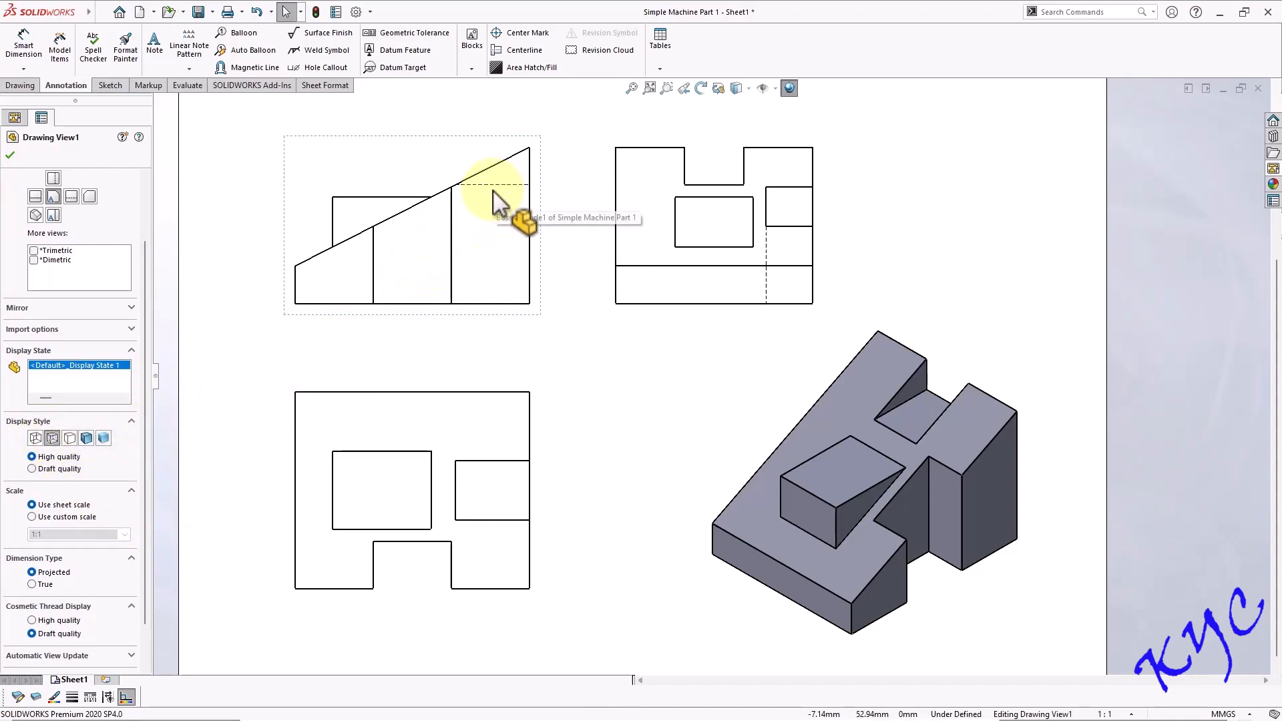
mouse_move(344, 197)
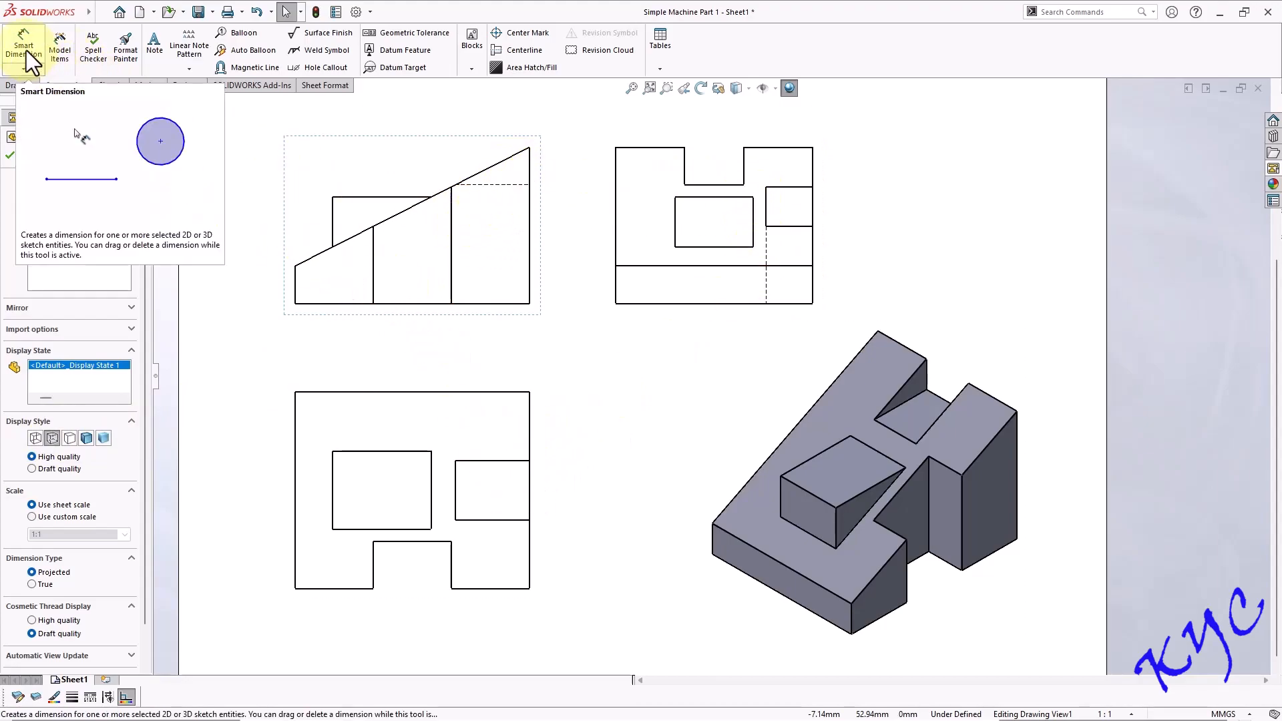
- Activate Smart Dimension and set dimension trailing zeroes to Remove in Document Properties
left_click(23, 47)
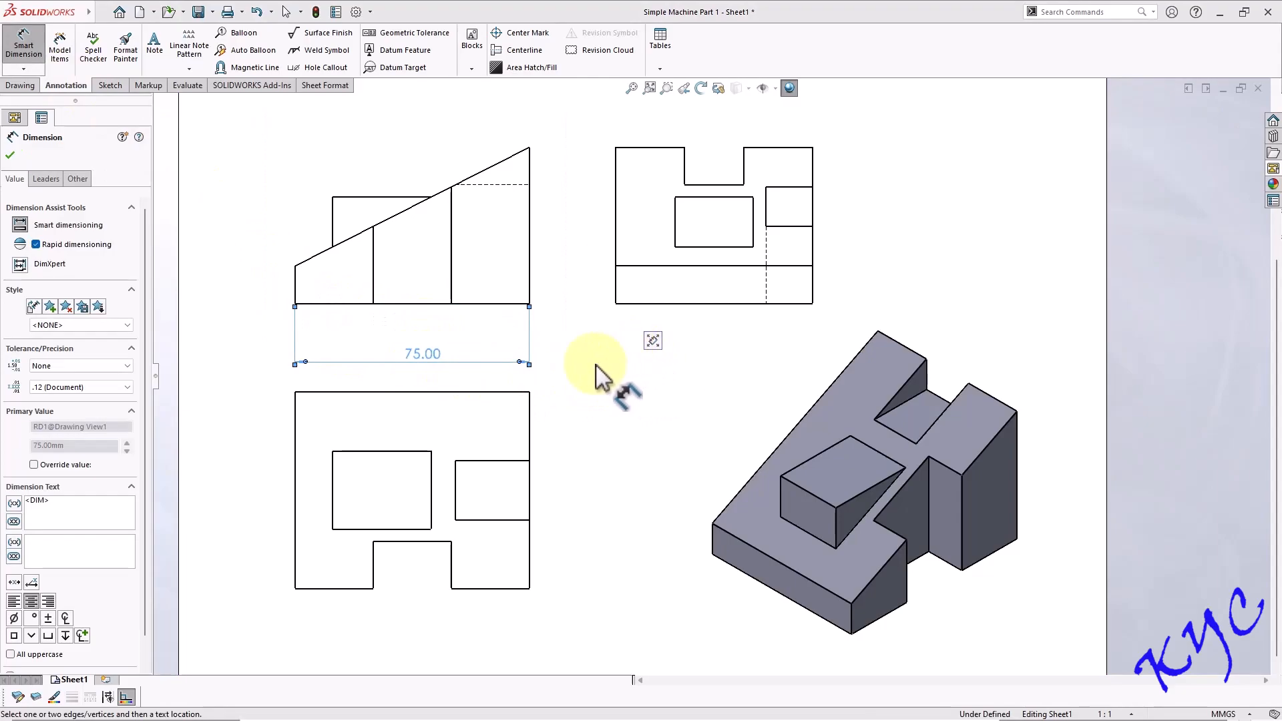
left_click(354, 11)
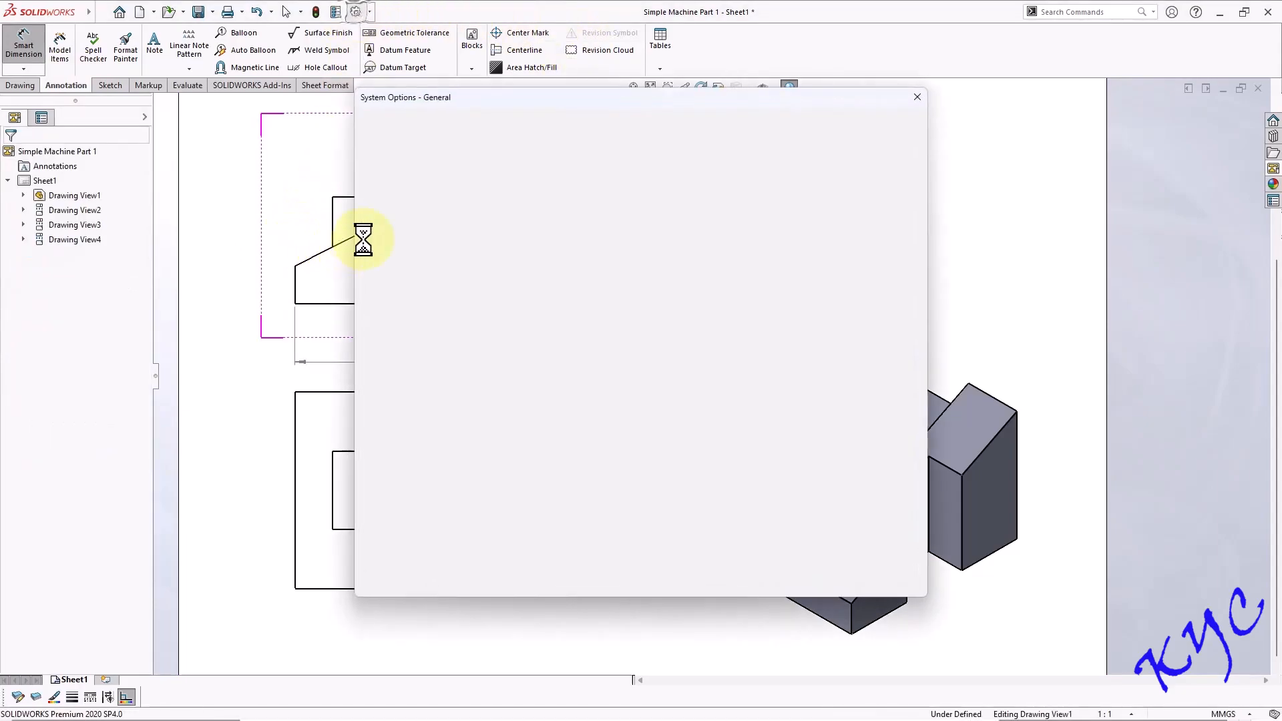
left_click(466, 121)
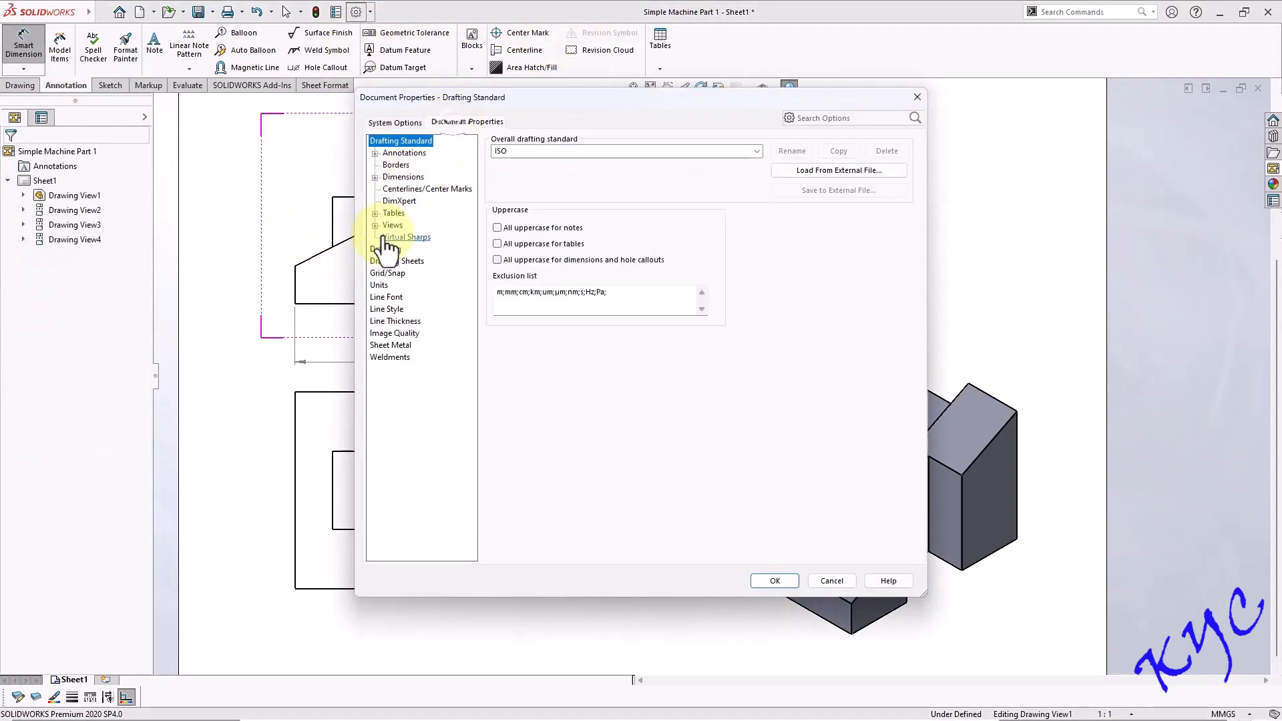
left_click(402, 177)
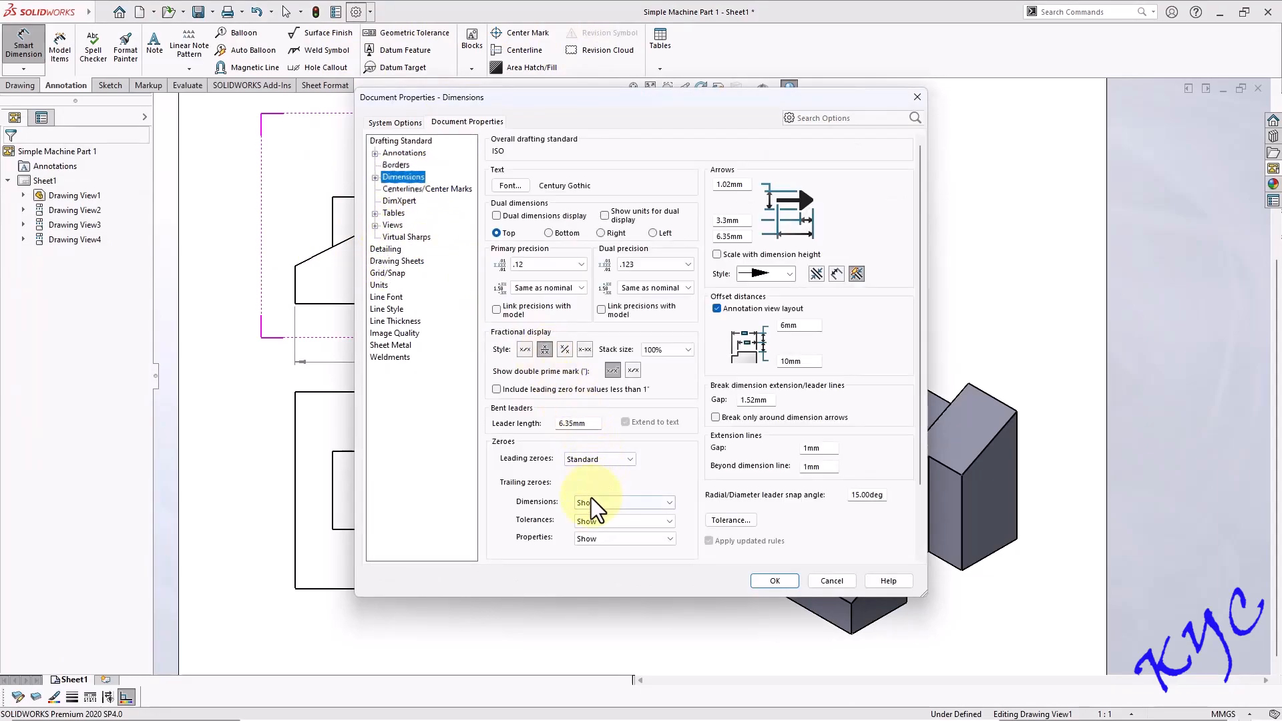
left_click(624, 502)
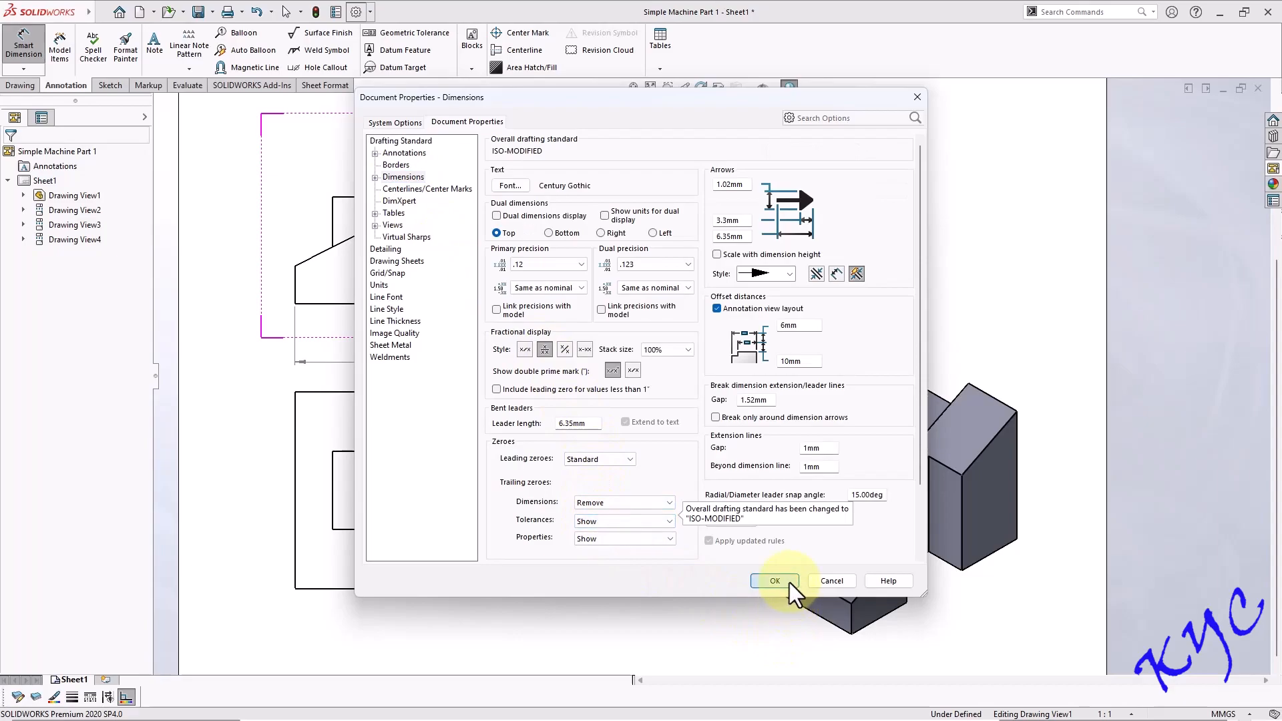
left_click(775, 581)
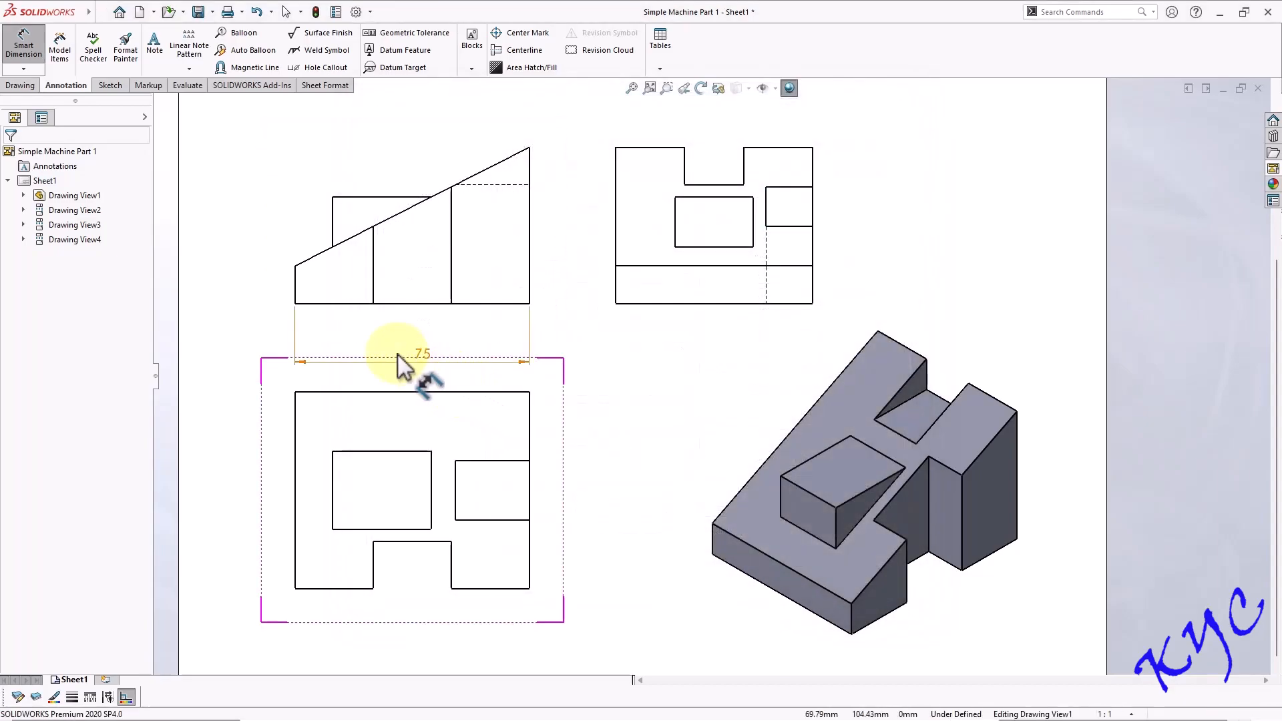
- Place the 75 width, front-view height and top-view dimensions, then dimension the side view's width
left_click(419, 353)
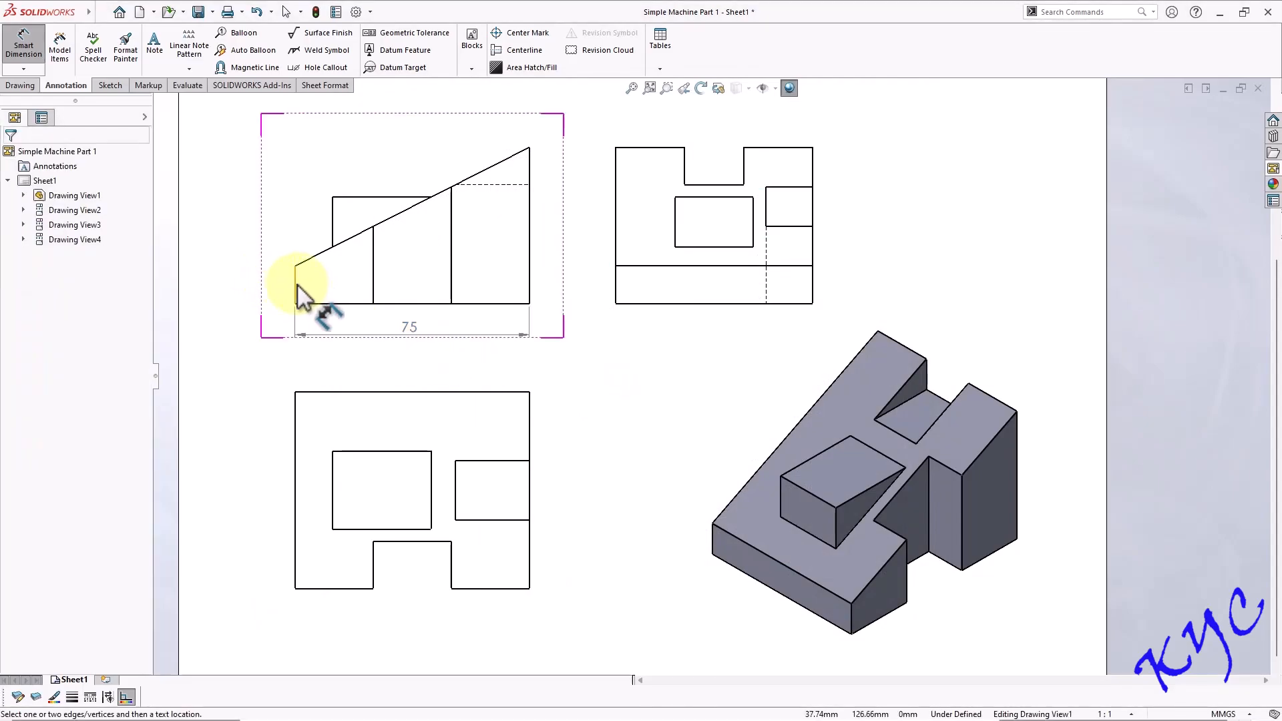
left_click(292, 285)
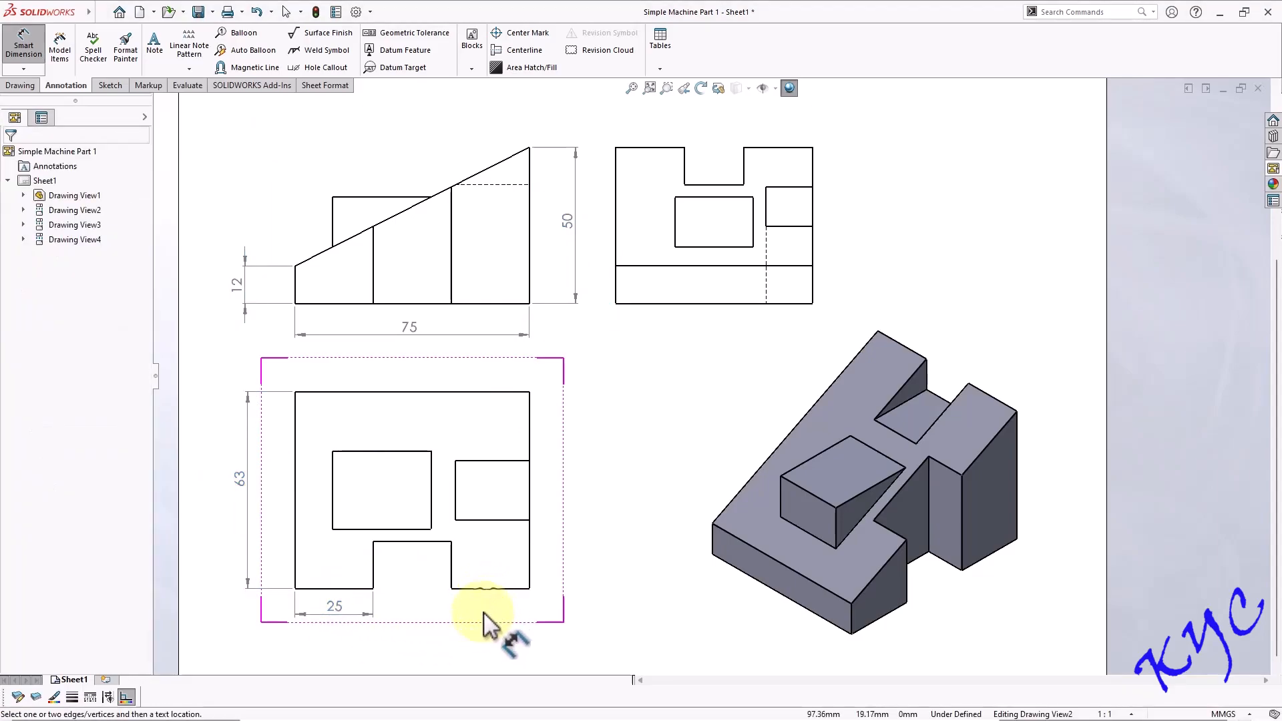
left_click(489, 612)
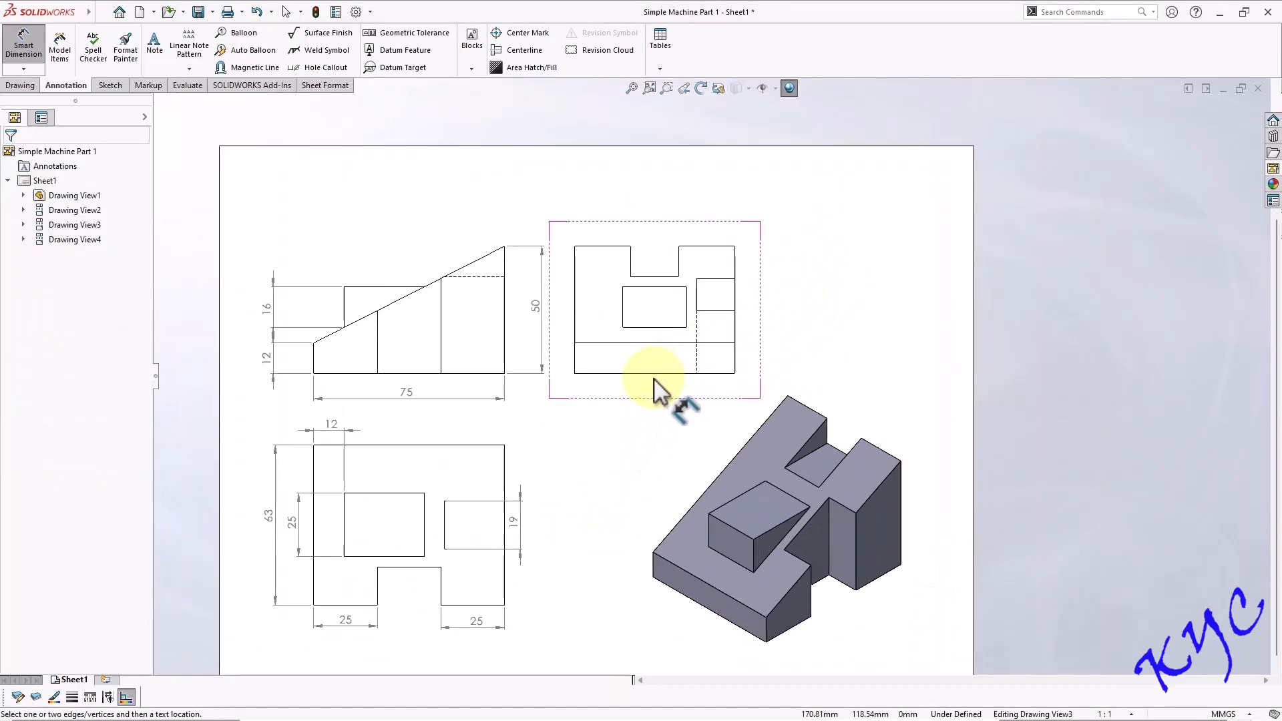
left_click(654, 376)
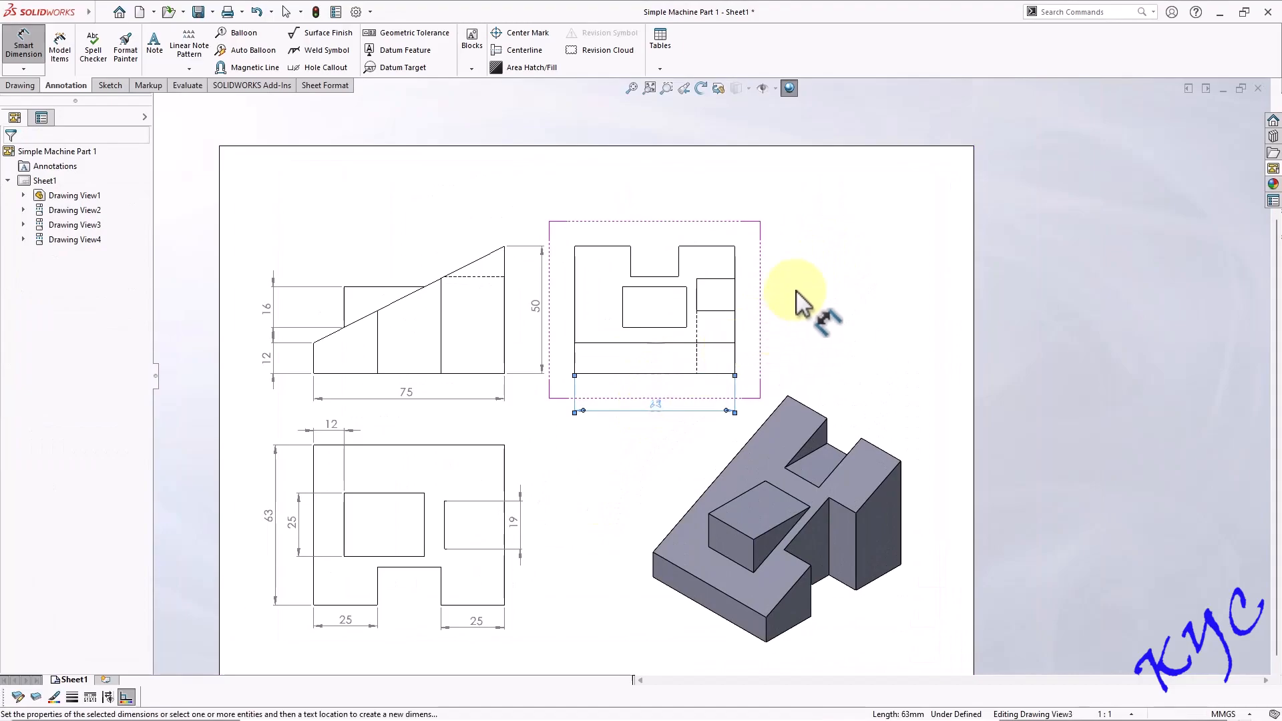